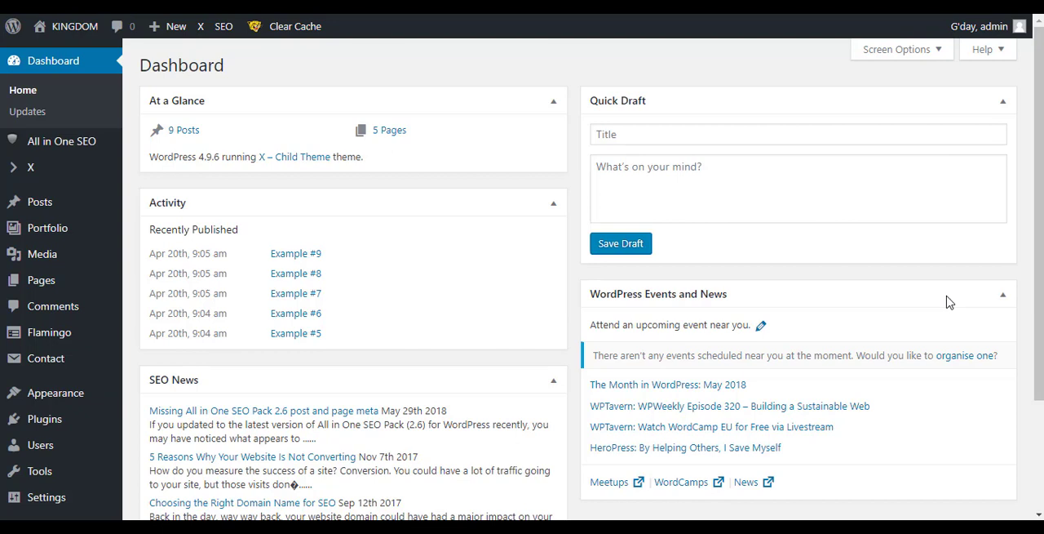
{"action": "mouse_move", "coordinate": [390, 235]}
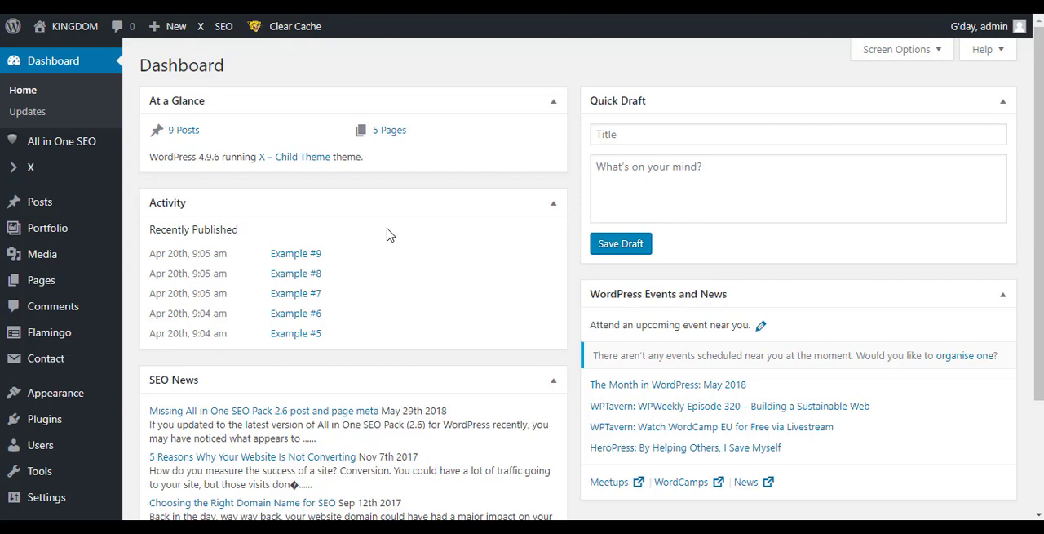
{"action": "mouse_move", "coordinate": [199, 225]}
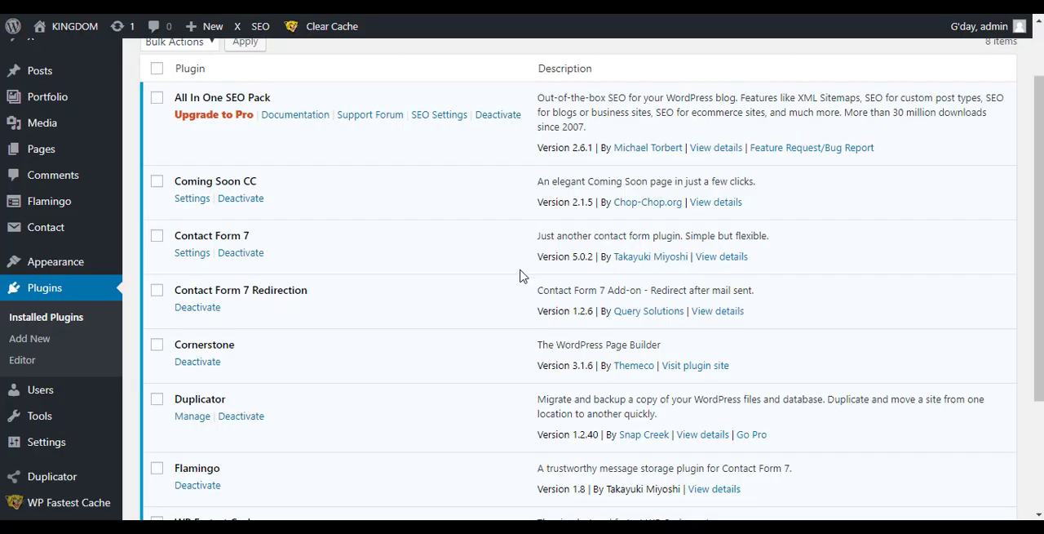
{"action": "mouse_move", "coordinate": [254, 367]}
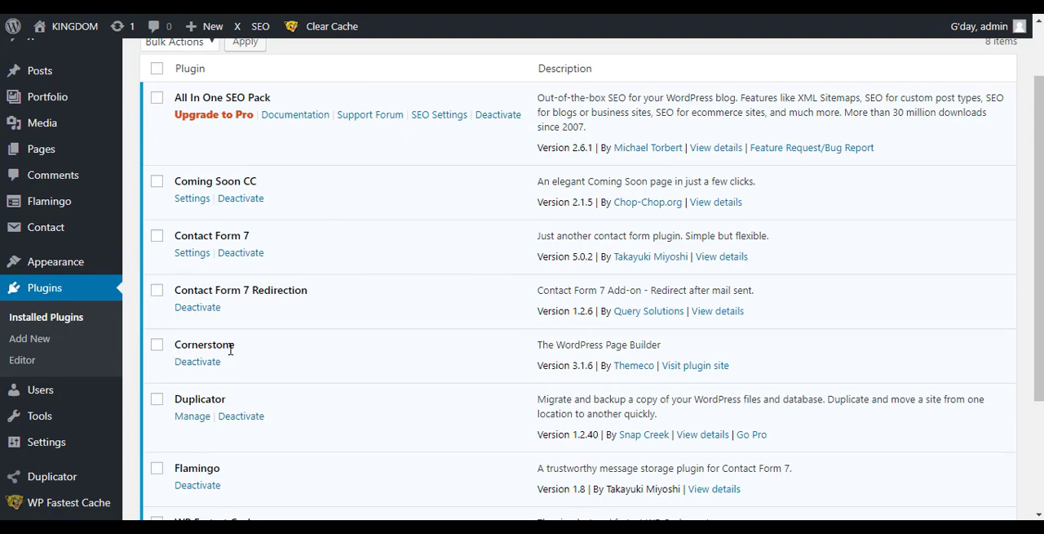
{"action": "mouse_move", "coordinate": [232, 361]}
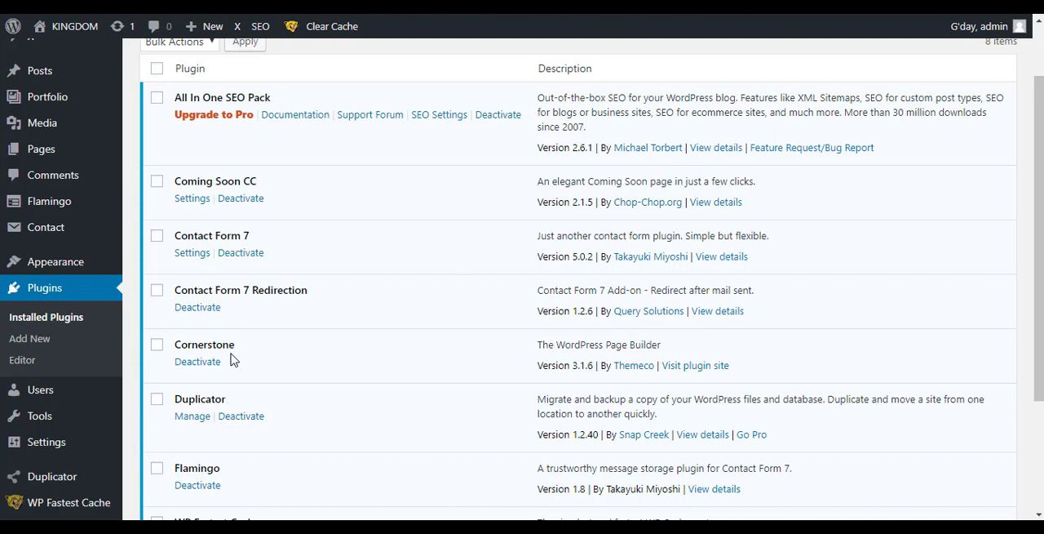
{"action": "mouse_move", "coordinate": [232, 274]}
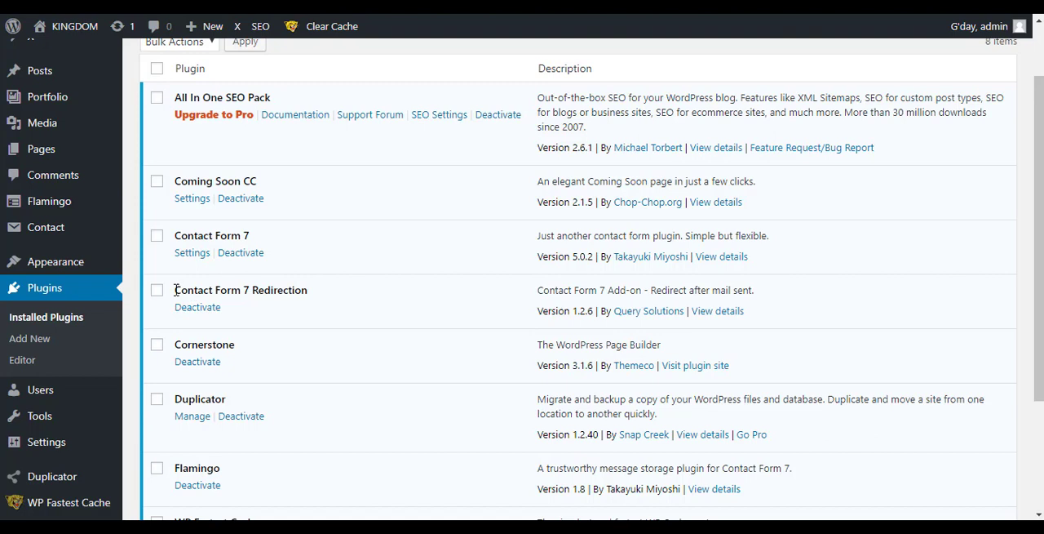
{"action": "mouse_move", "coordinate": [307, 292]}
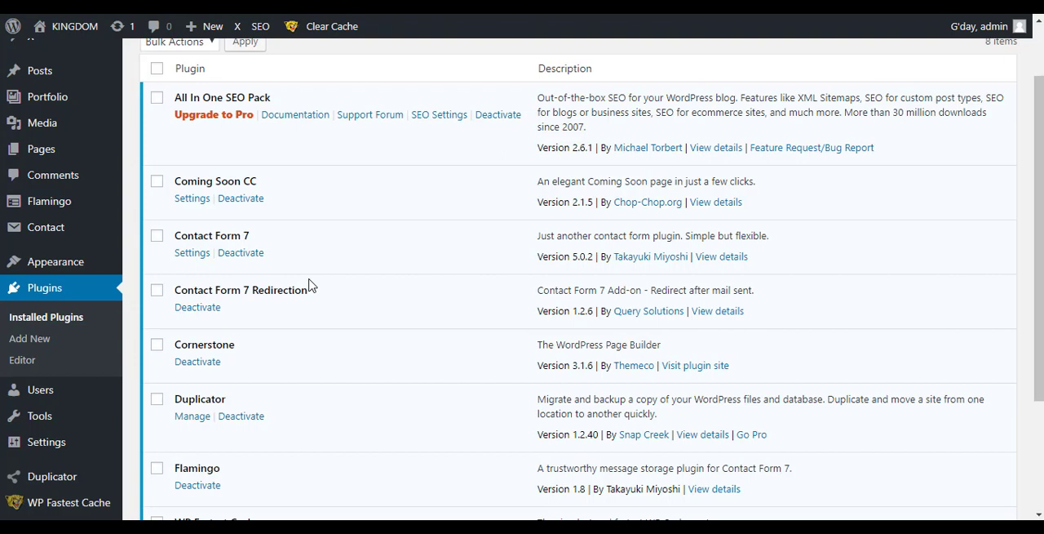
{"action": "mouse_move", "coordinate": [212, 215]}
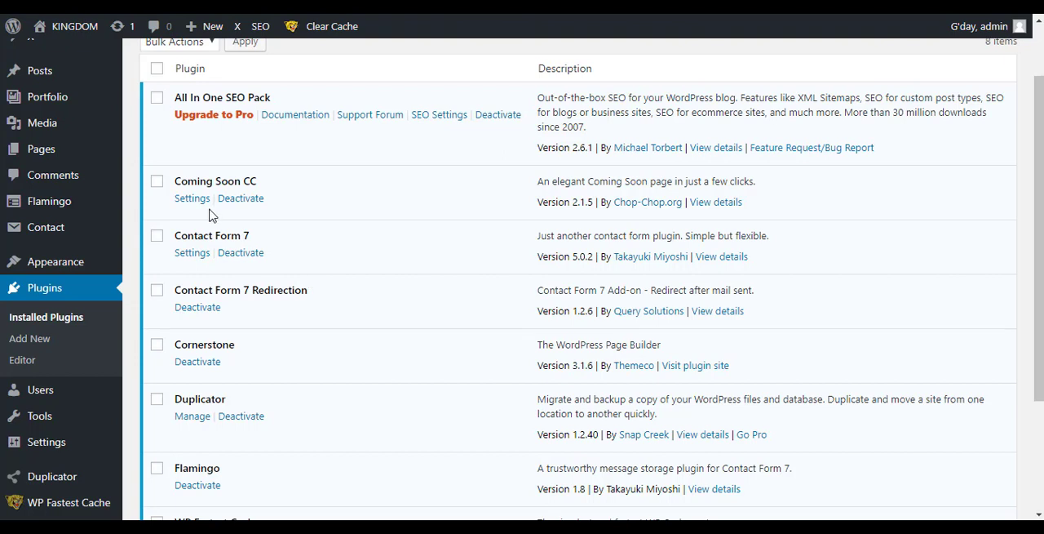
{"action": "mouse_move", "coordinate": [240, 251]}
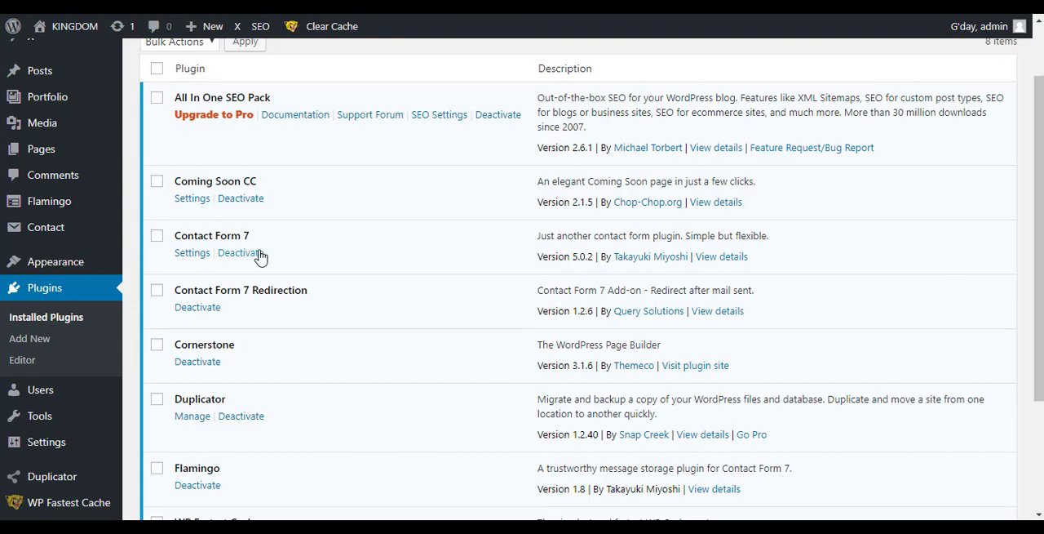
{"action": "mouse_move", "coordinate": [241, 251]}
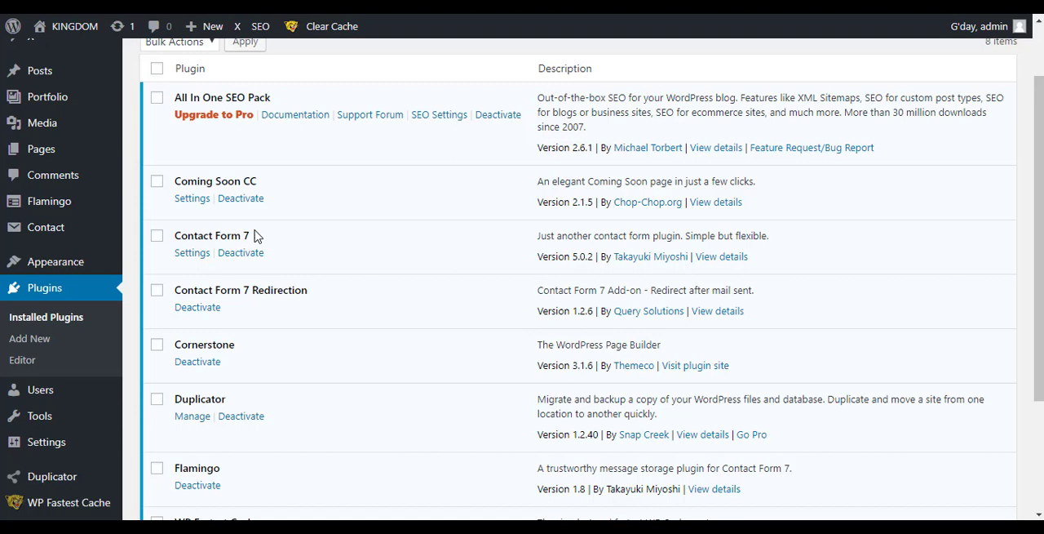
{"action": "mouse_move", "coordinate": [275, 227]}
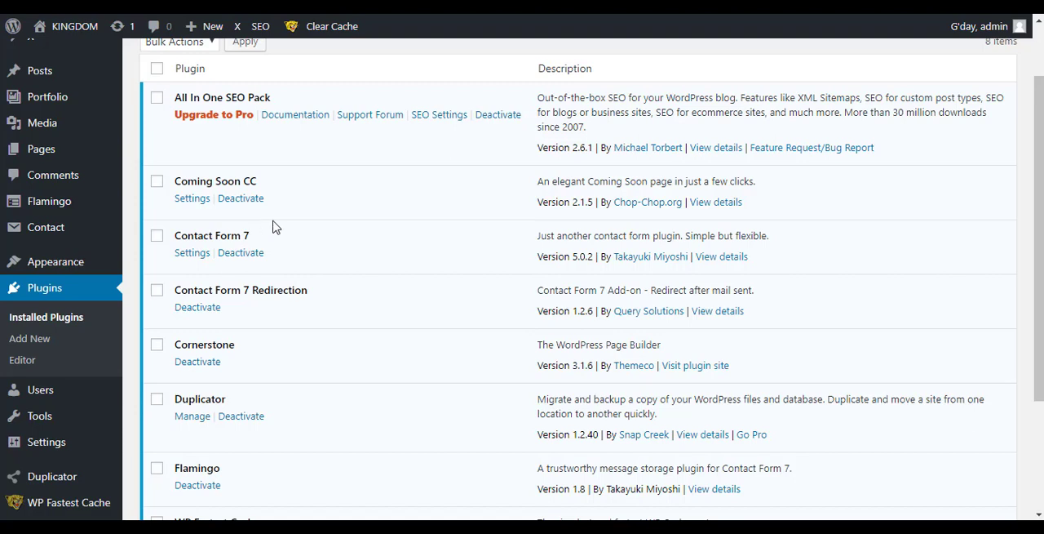
{"action": "mouse_move", "coordinate": [356, 276]}
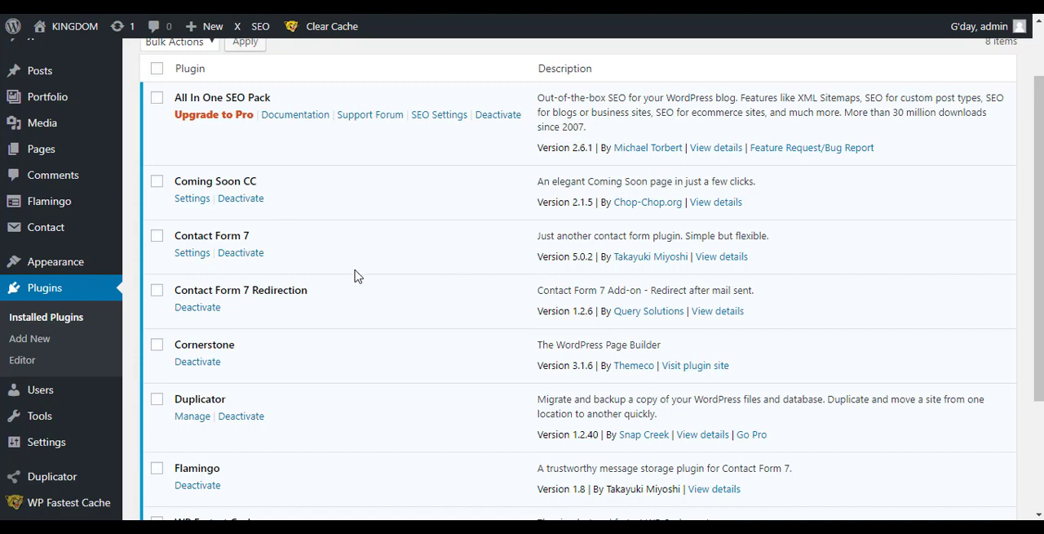
{"action": "mouse_move", "coordinate": [25, 232]}
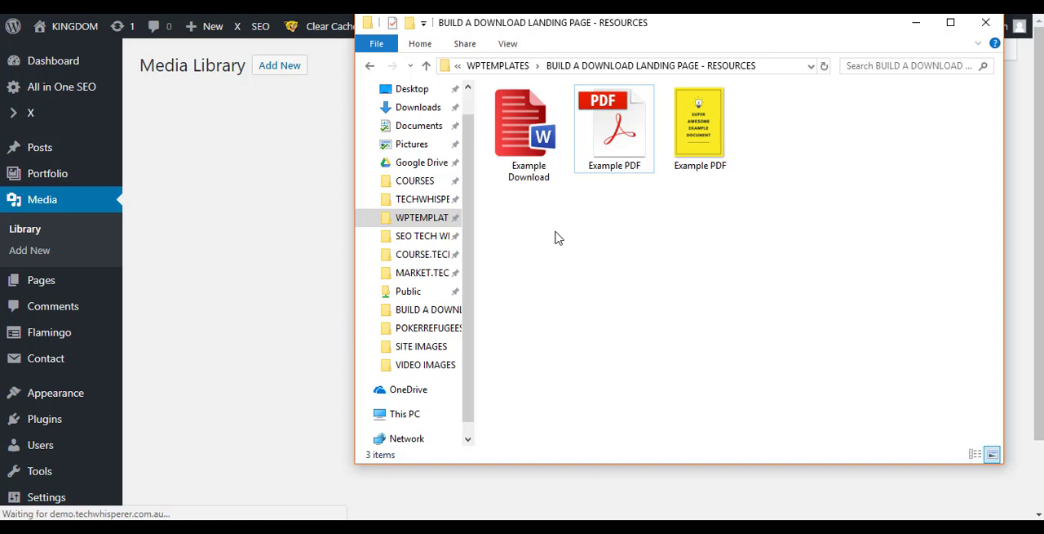
{"action": "mouse_move", "coordinate": [528, 130]}
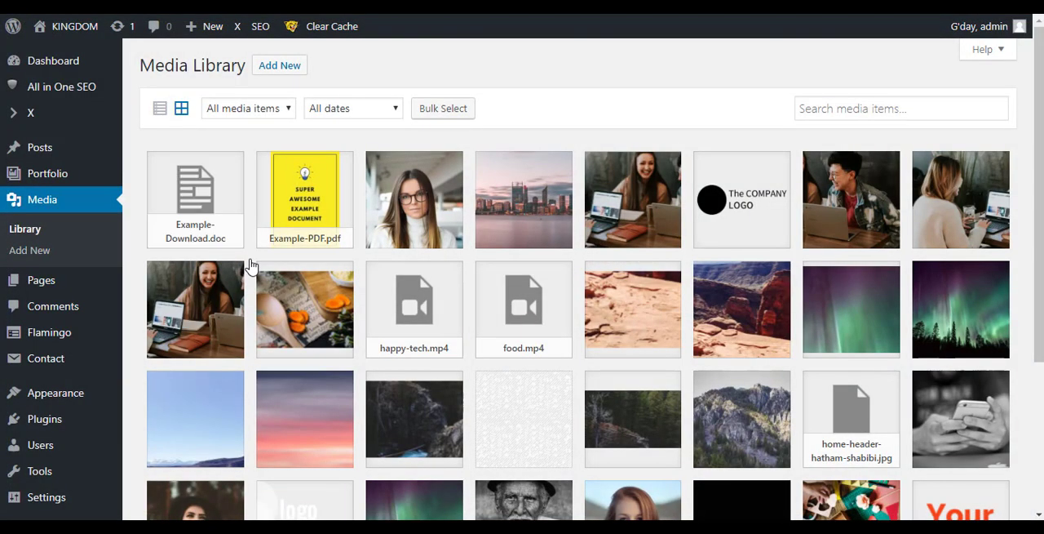
{"action": "mouse_move", "coordinate": [199, 205]}
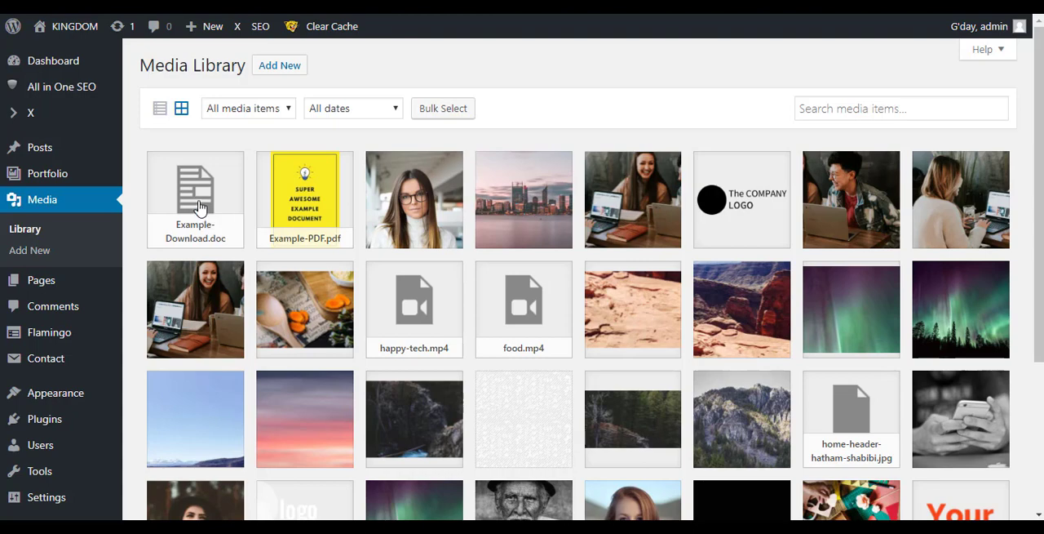
{"action": "left_click", "coordinate": [195, 199]}
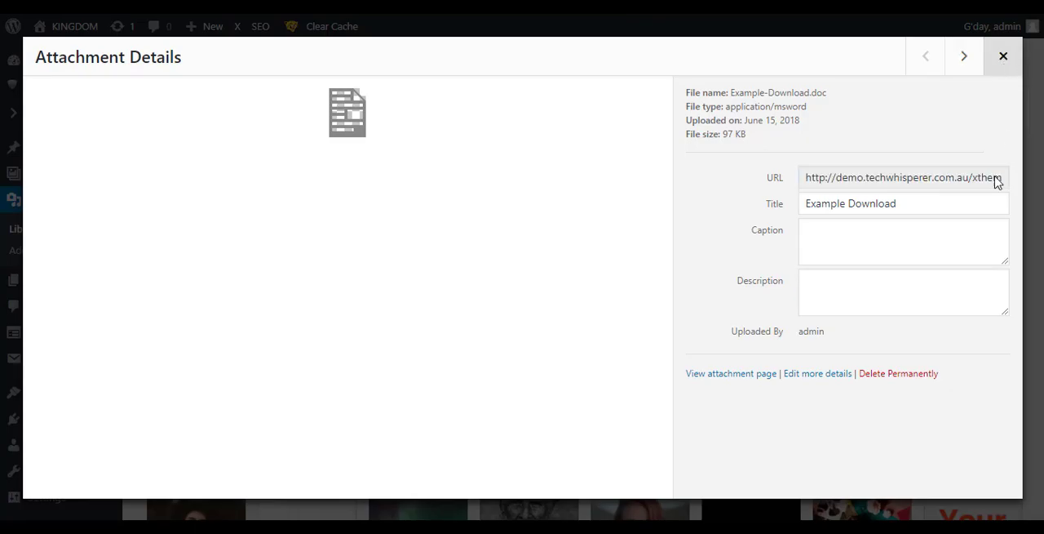
{"action": "left_click", "coordinate": [1002, 56]}
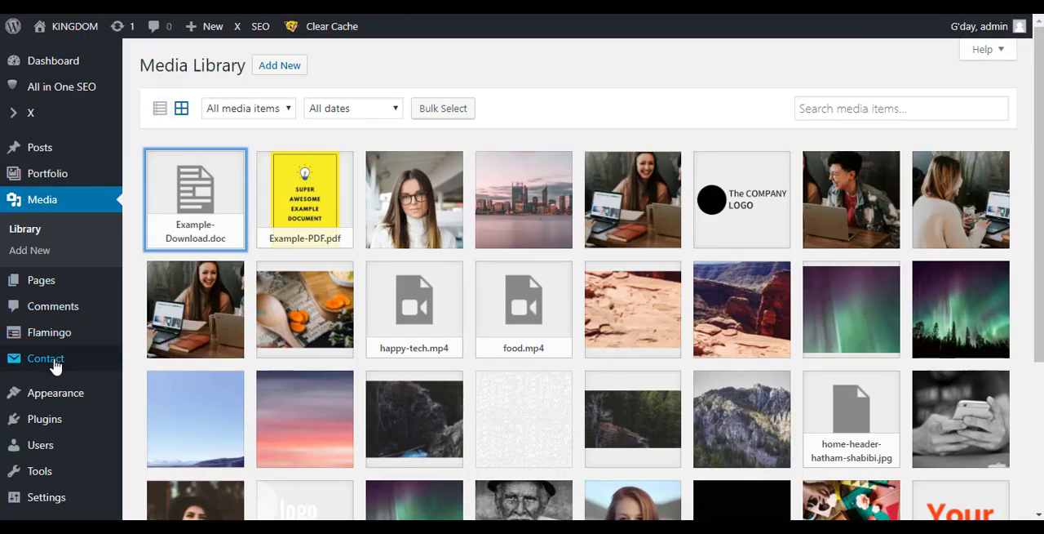
Open the Grab A FREE Download form from the Contact Forms list for editing
{"action": "left_click", "coordinate": [46, 359]}
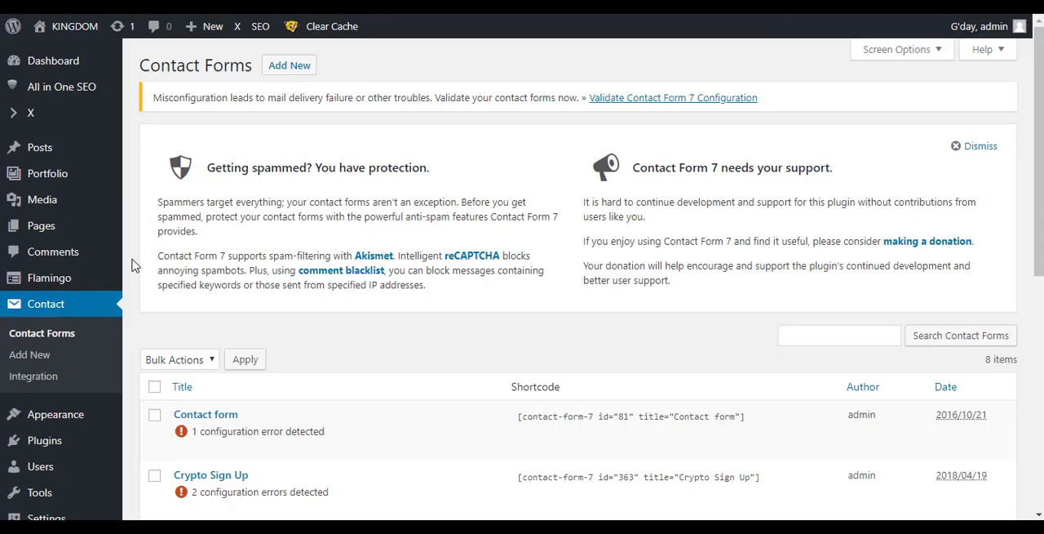
{"action": "scroll", "scroll_direction": "down", "scroll_amount": 3}
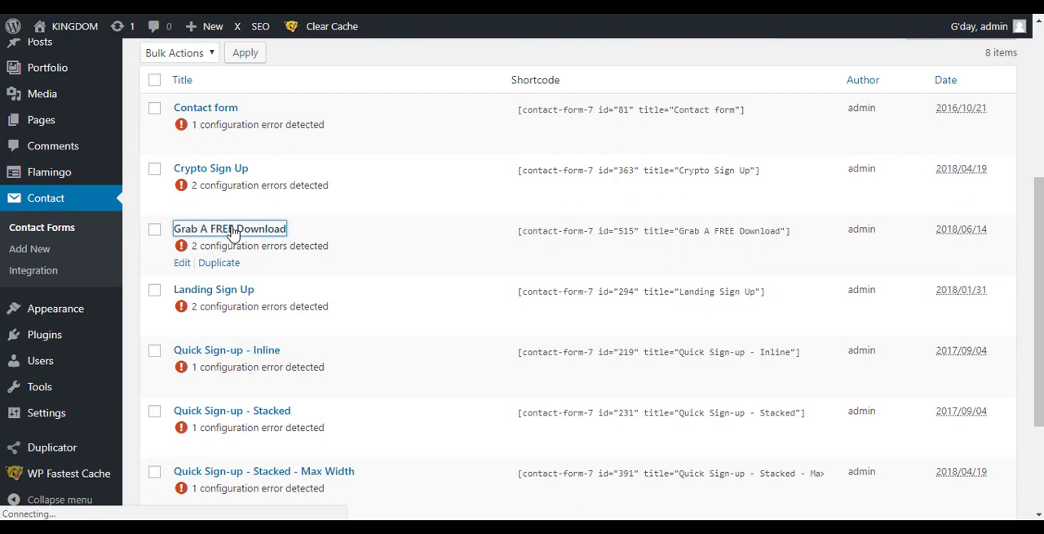
{"action": "left_click", "coordinate": [228, 228]}
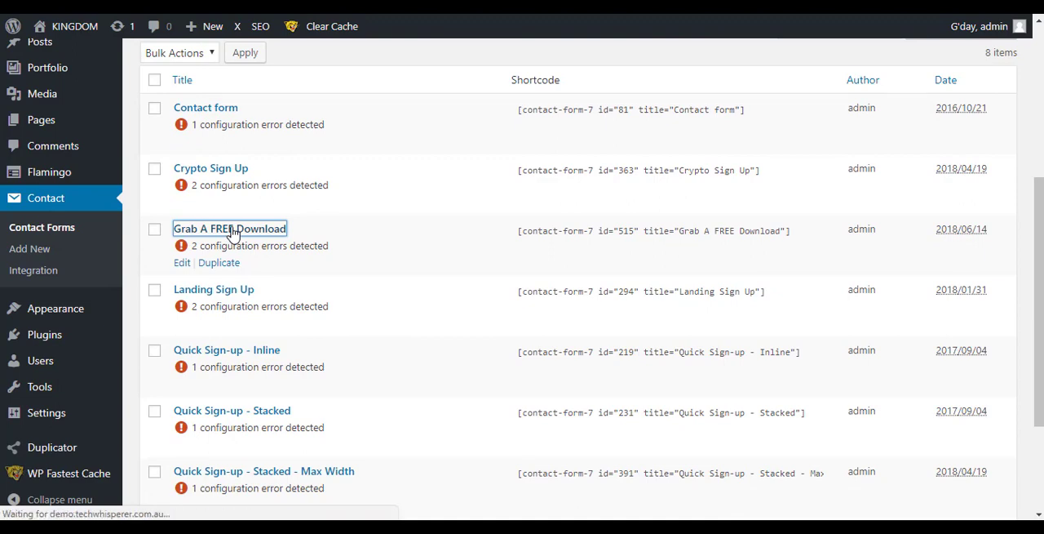
{"action": "left_click", "coordinate": [228, 228]}
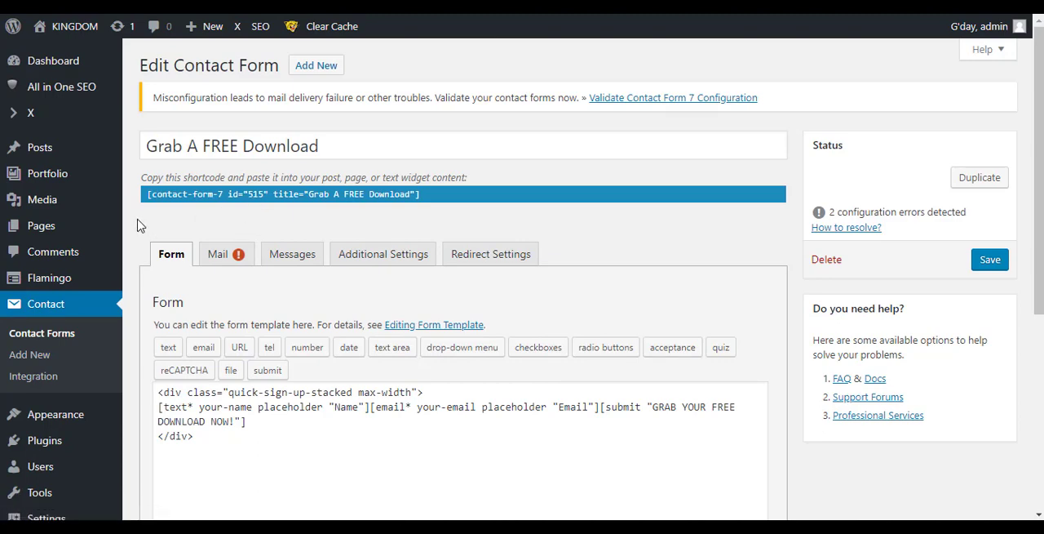
Review the form template's name, email and submit tags, selecting the Email placeholder
{"action": "scroll", "scroll_direction": "down", "scroll_amount": 3}
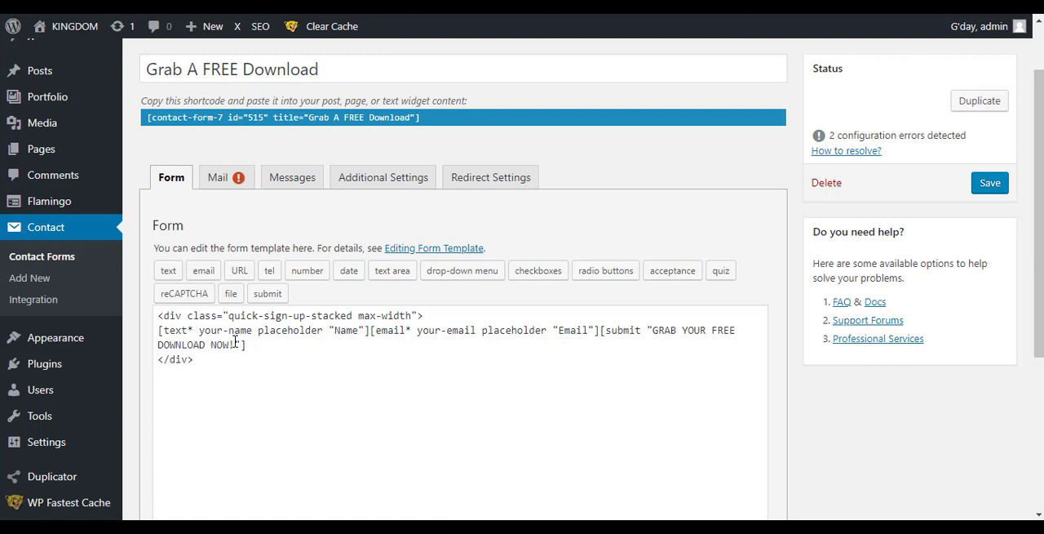
{"action": "double_click", "coordinate": [346, 330]}
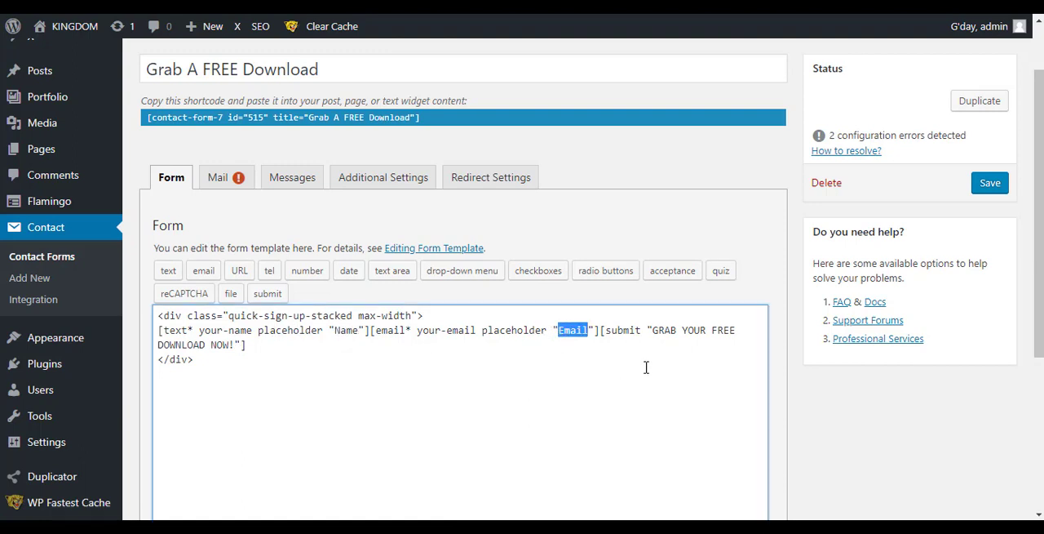
{"action": "mouse_move", "coordinate": [658, 329]}
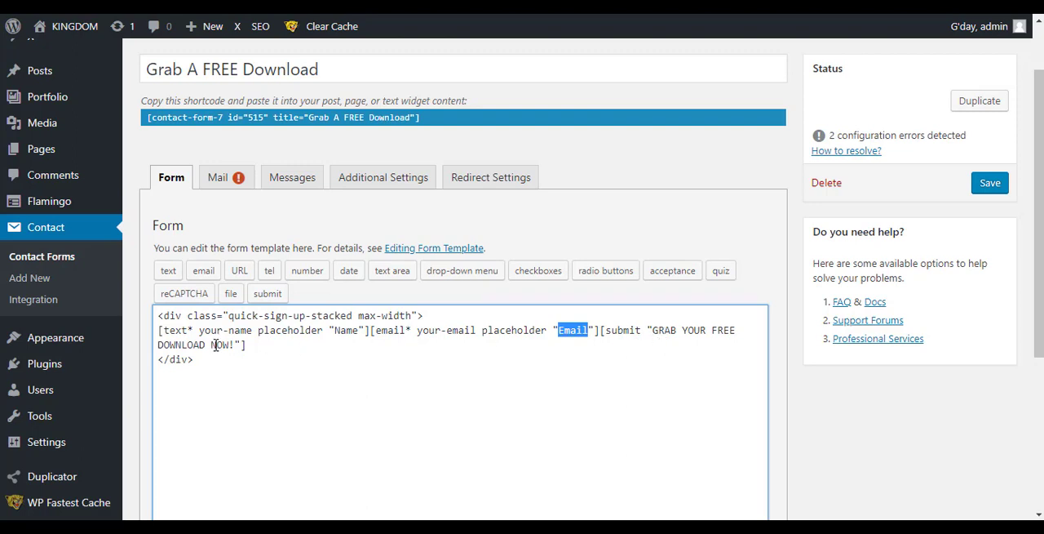
{"action": "mouse_move", "coordinate": [656, 330]}
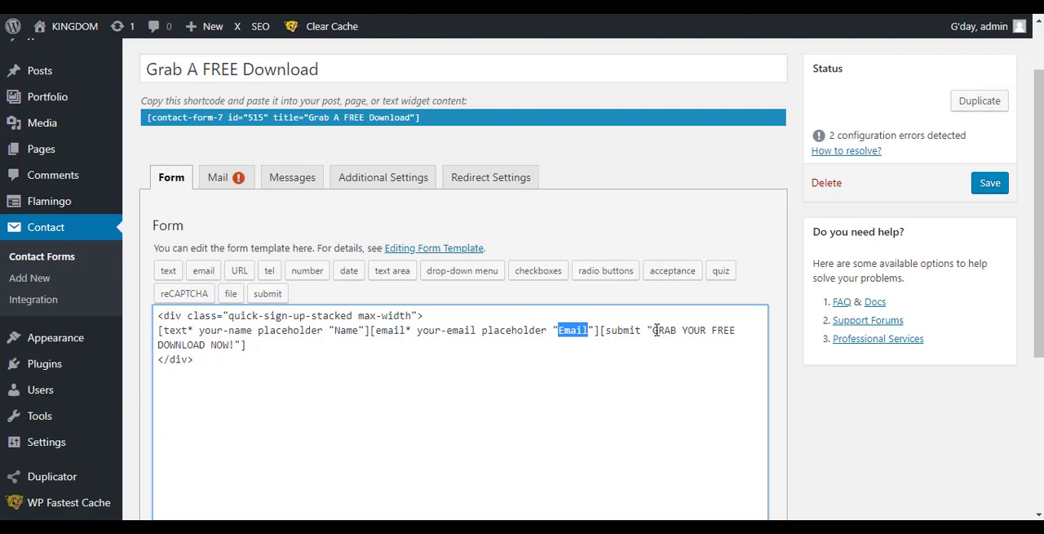
{"action": "mouse_move", "coordinate": [209, 199]}
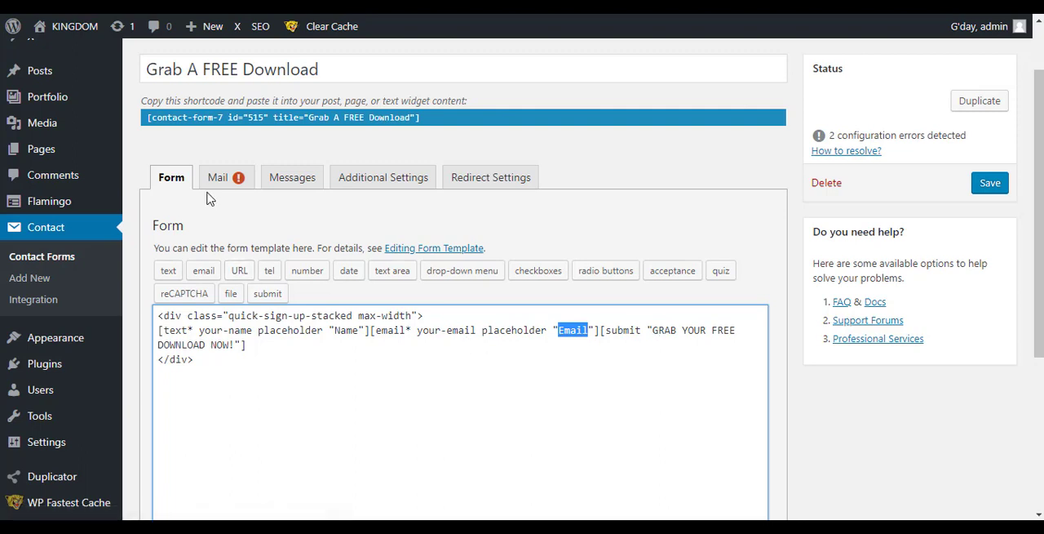
{"action": "mouse_move", "coordinate": [226, 178]}
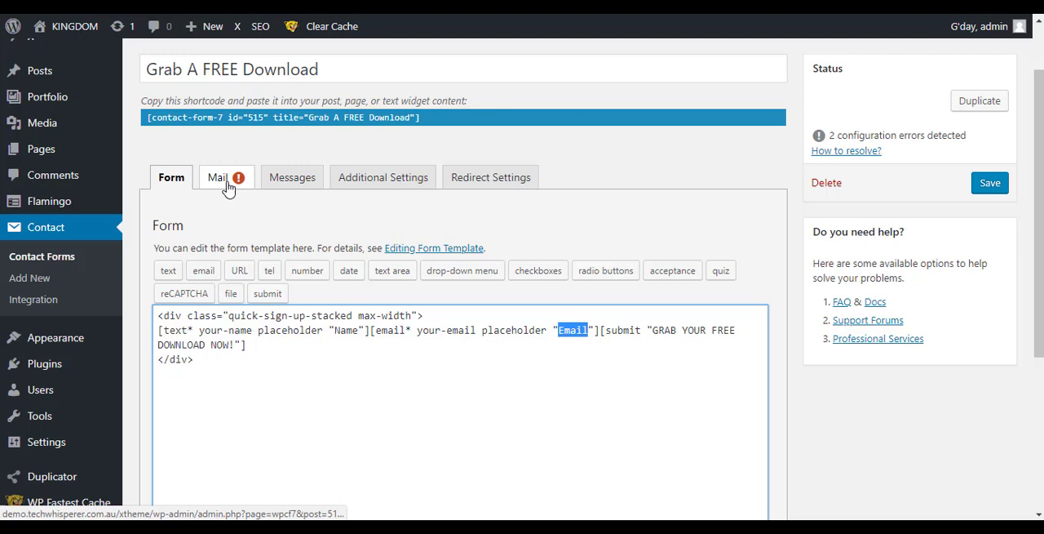
{"action": "mouse_move", "coordinate": [251, 193]}
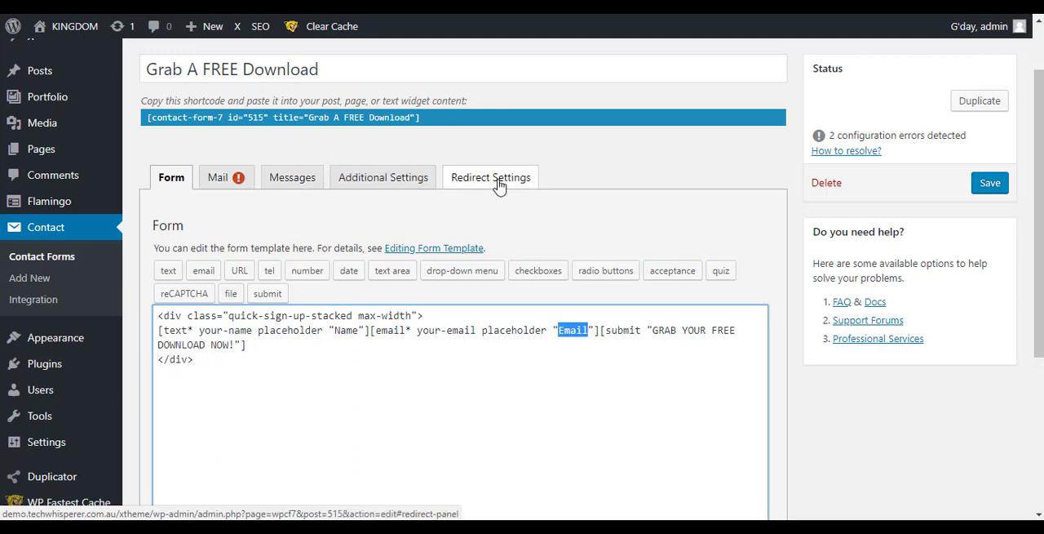
{"action": "mouse_move", "coordinate": [486, 183]}
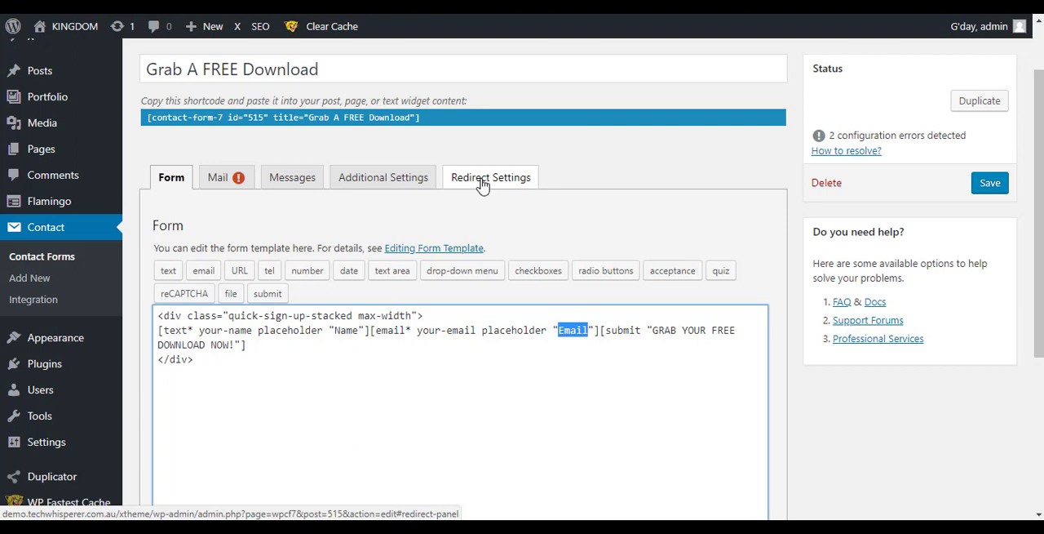
{"action": "mouse_move", "coordinate": [496, 181]}
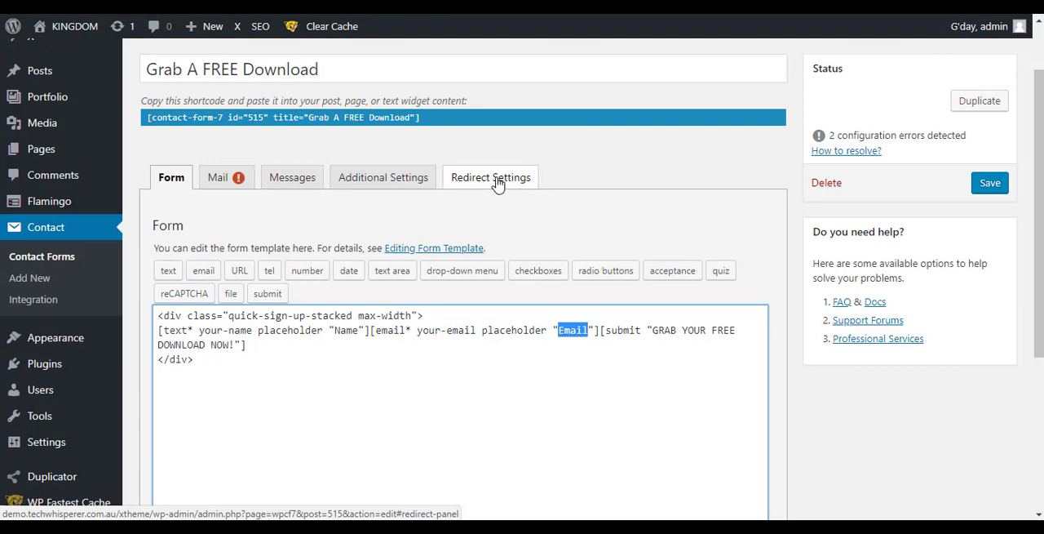
Set the form's external redirect URL to Example-Download.doc in a new tab and save
{"action": "left_click", "coordinate": [491, 178]}
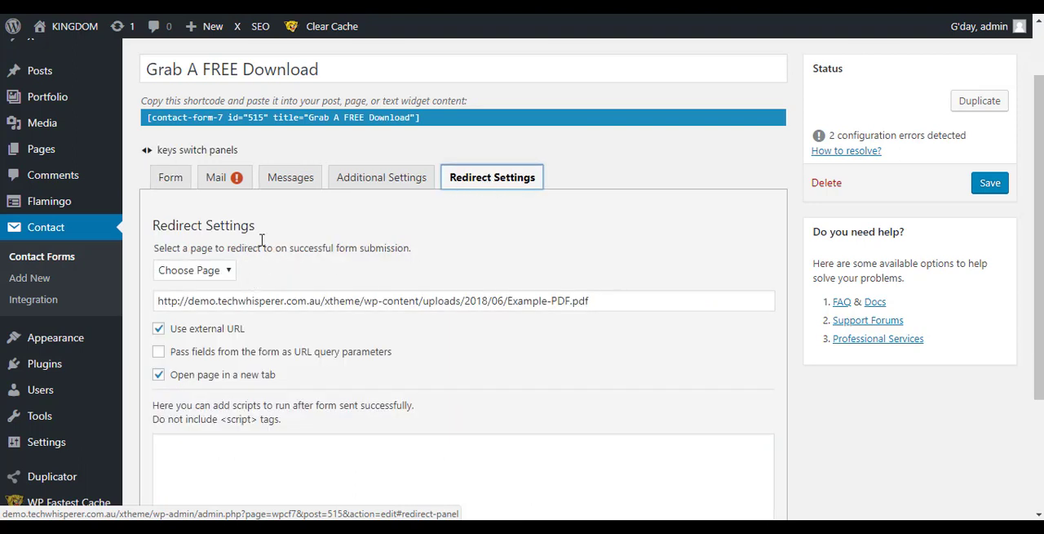
{"action": "mouse_move", "coordinate": [228, 278]}
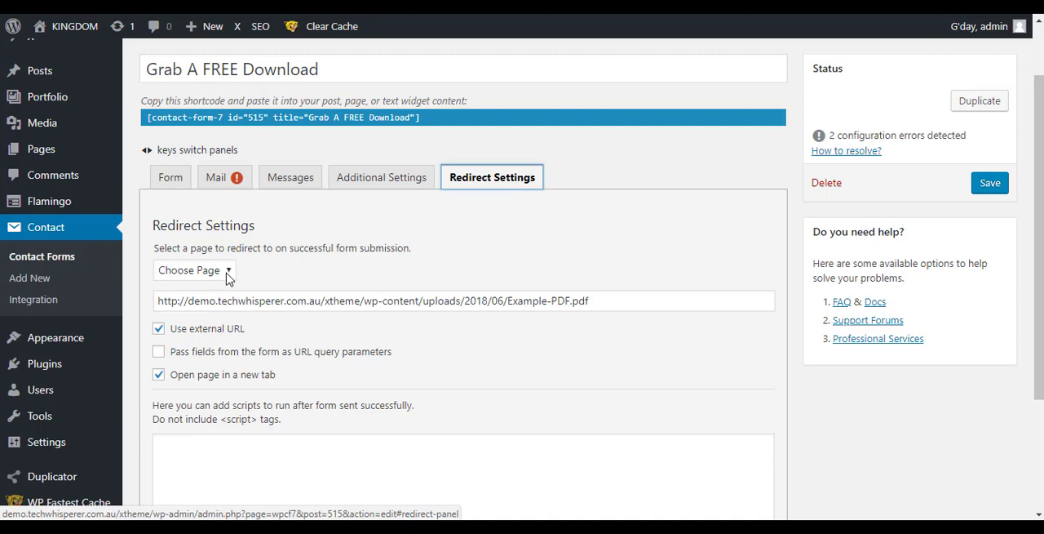
{"action": "mouse_move", "coordinate": [230, 276]}
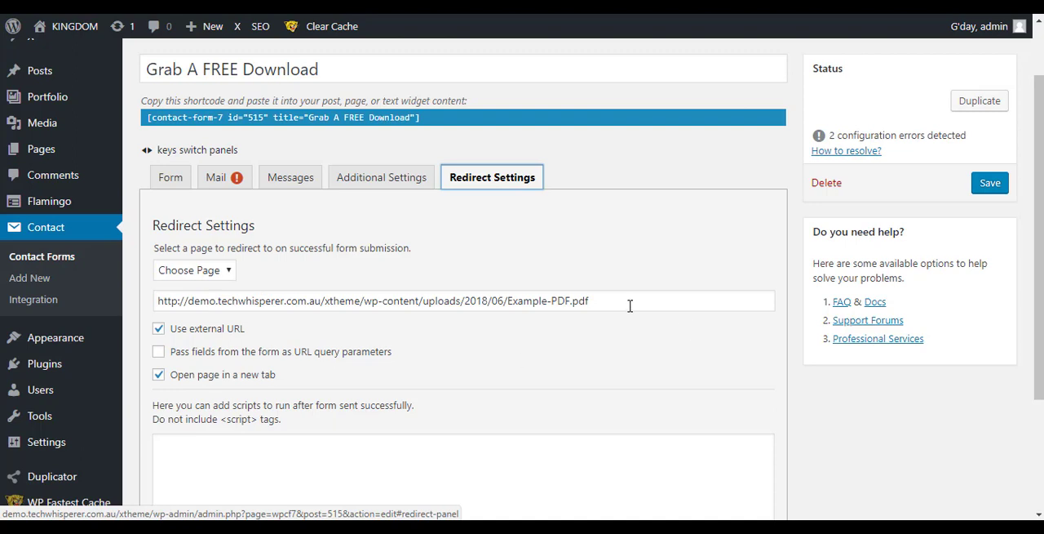
{"action": "left_click", "coordinate": [372, 301]}
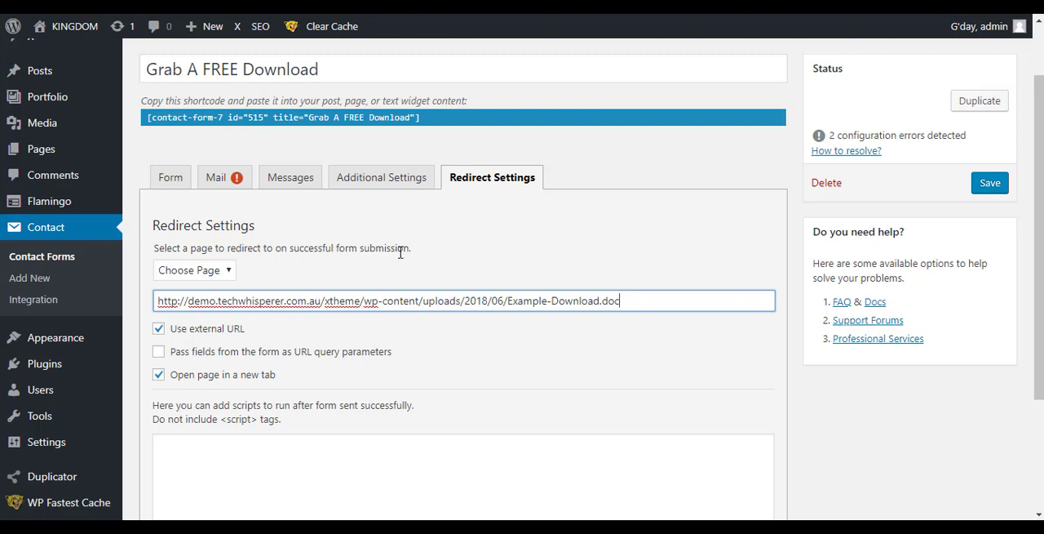
{"action": "mouse_move", "coordinate": [298, 353]}
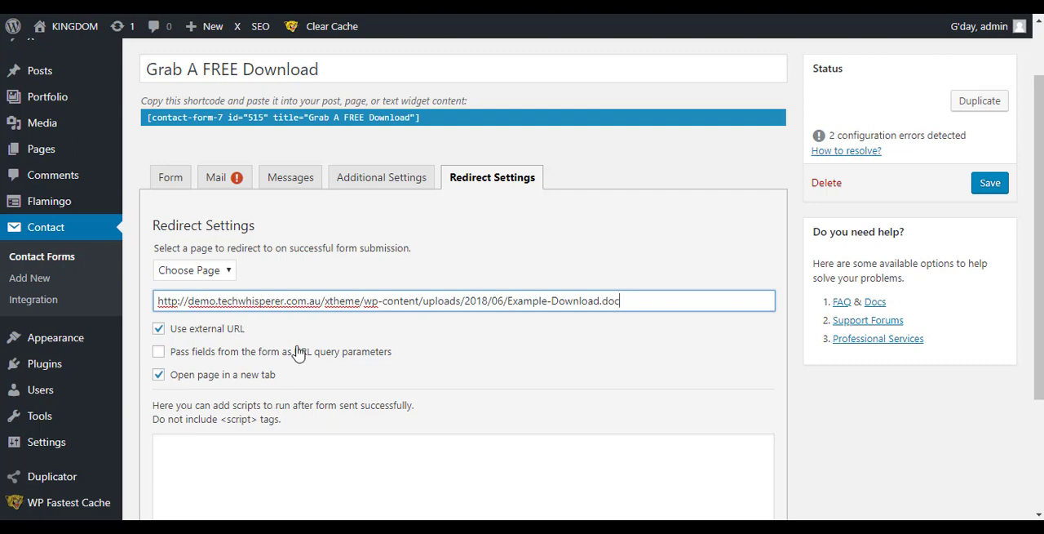
{"action": "scroll", "scroll_direction": "down", "scroll_amount": 3}
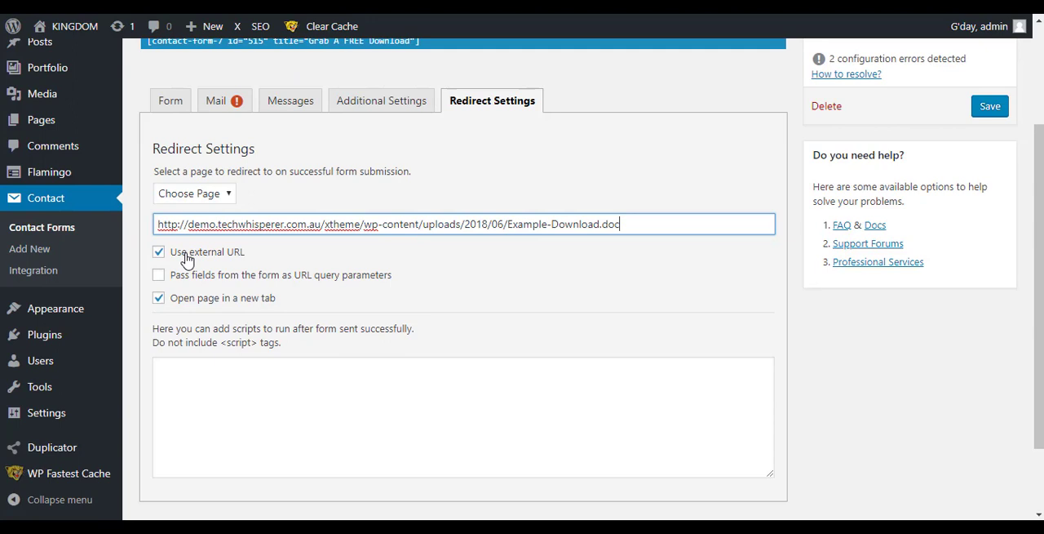
{"action": "mouse_move", "coordinate": [196, 263]}
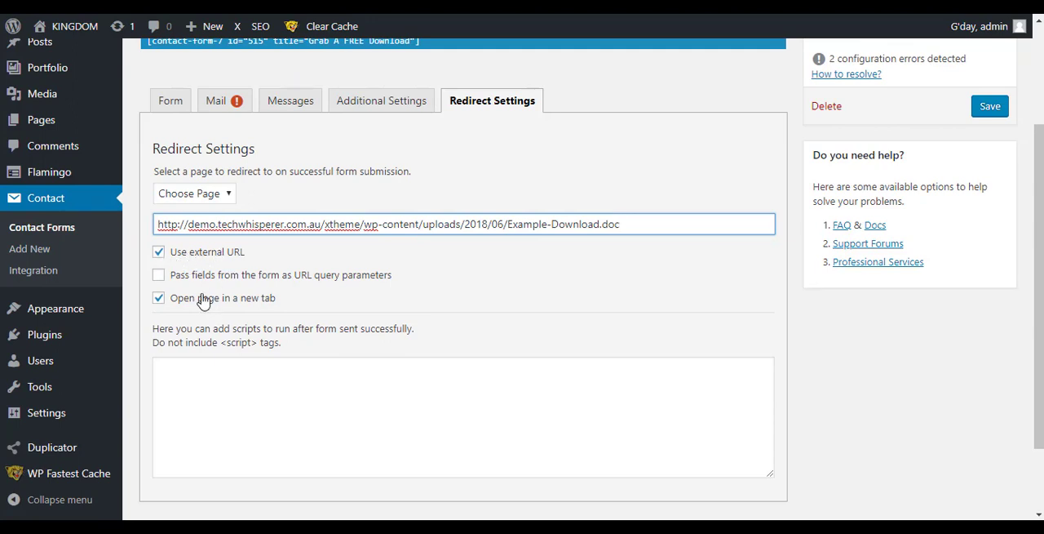
{"action": "mouse_move", "coordinate": [221, 308]}
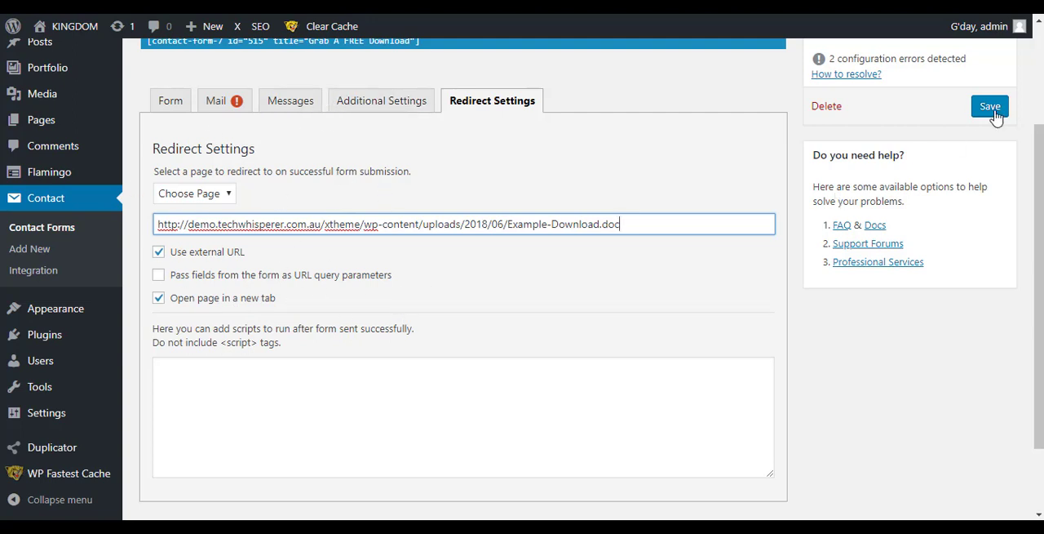
{"action": "left_click", "coordinate": [989, 106]}
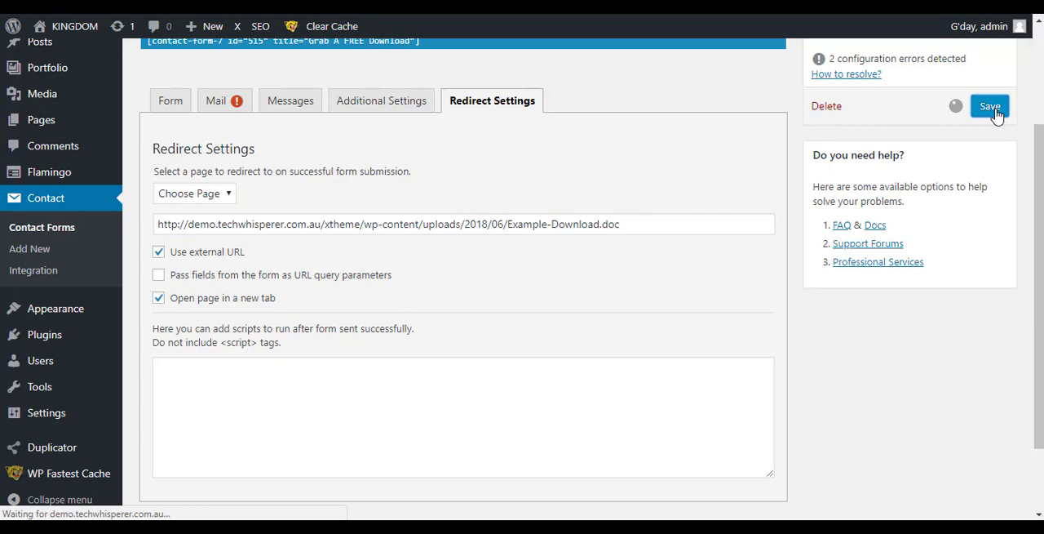
Leave the saved form editor and go to the Pages list, heading for Block Builder
{"action": "left_click", "coordinate": [989, 106]}
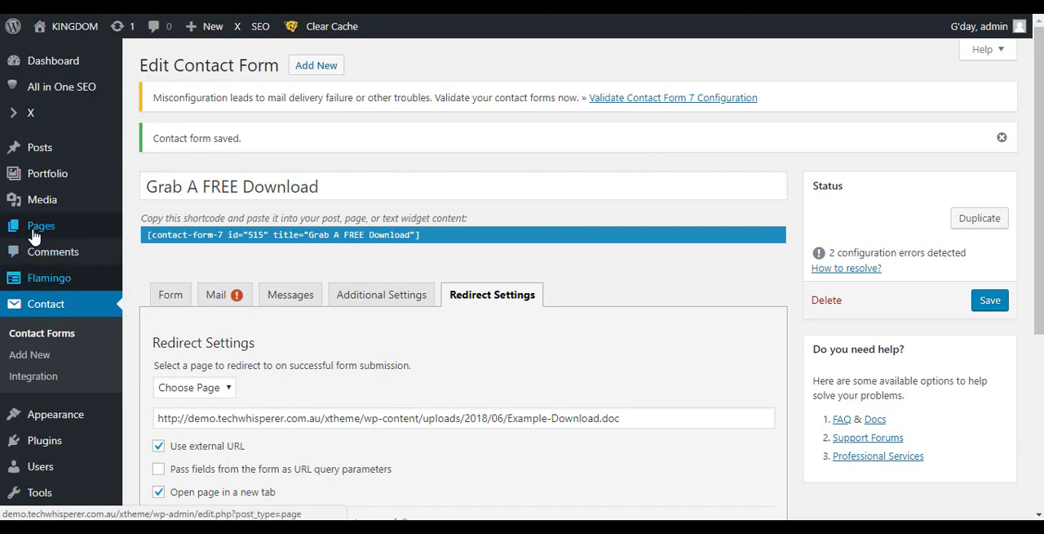
{"action": "mouse_move", "coordinate": [41, 225]}
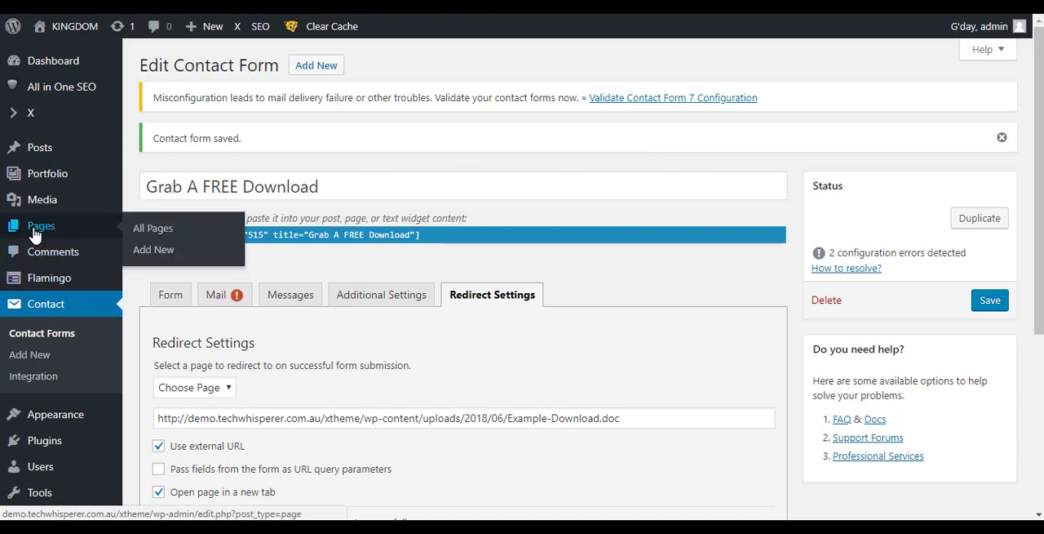
{"action": "left_click", "coordinate": [39, 226]}
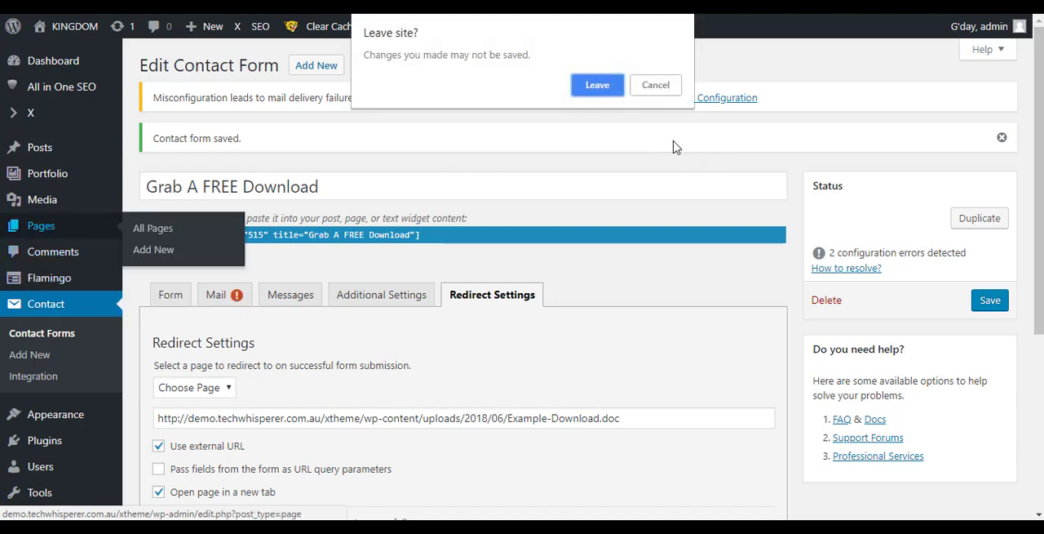
{"action": "left_click", "coordinate": [597, 85]}
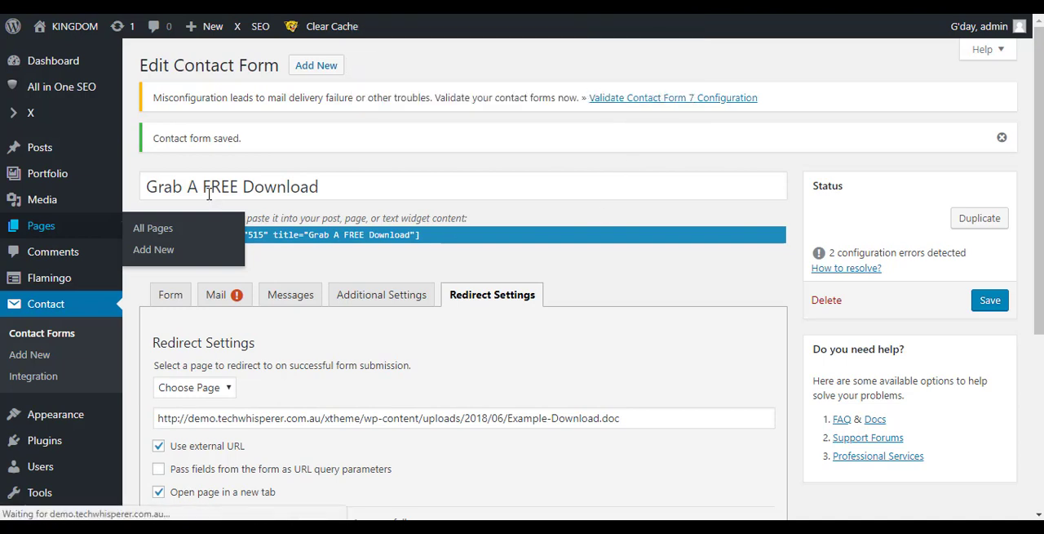
{"action": "left_click", "coordinate": [153, 229]}
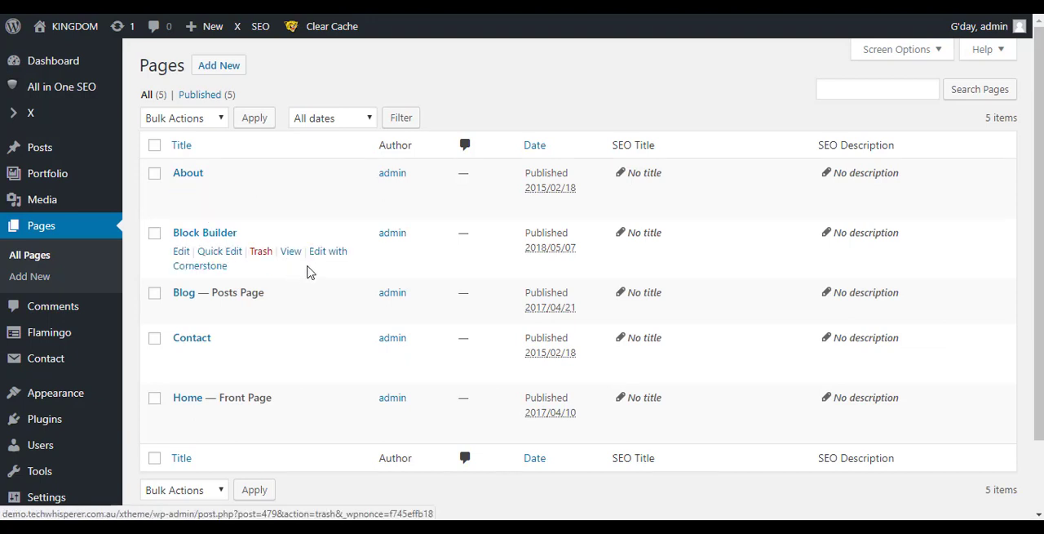
{"action": "left_click", "coordinate": [327, 251]}
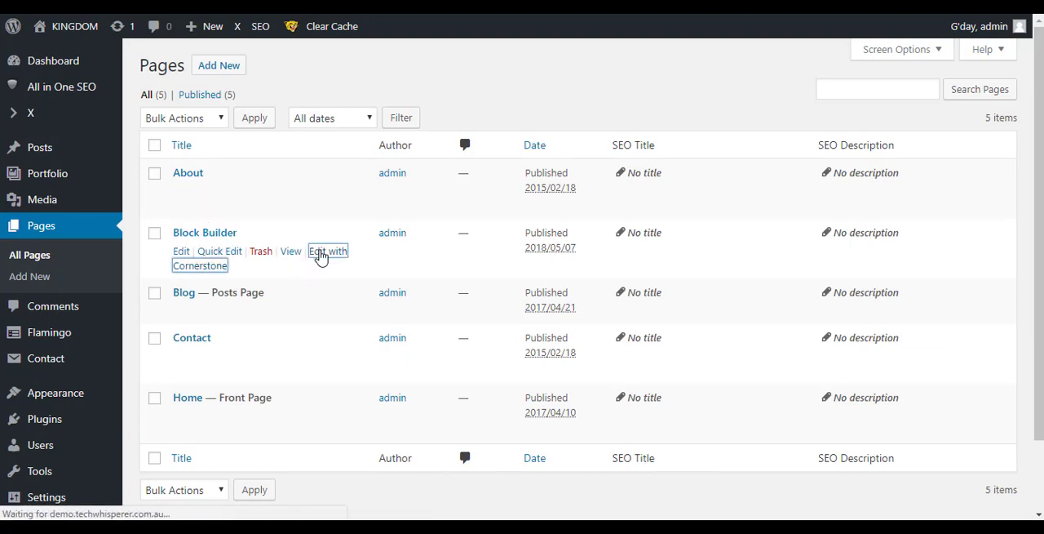
Open the Block Builder page in Cornerstone and select its Contact Form 7 element
{"action": "left_click", "coordinate": [328, 251]}
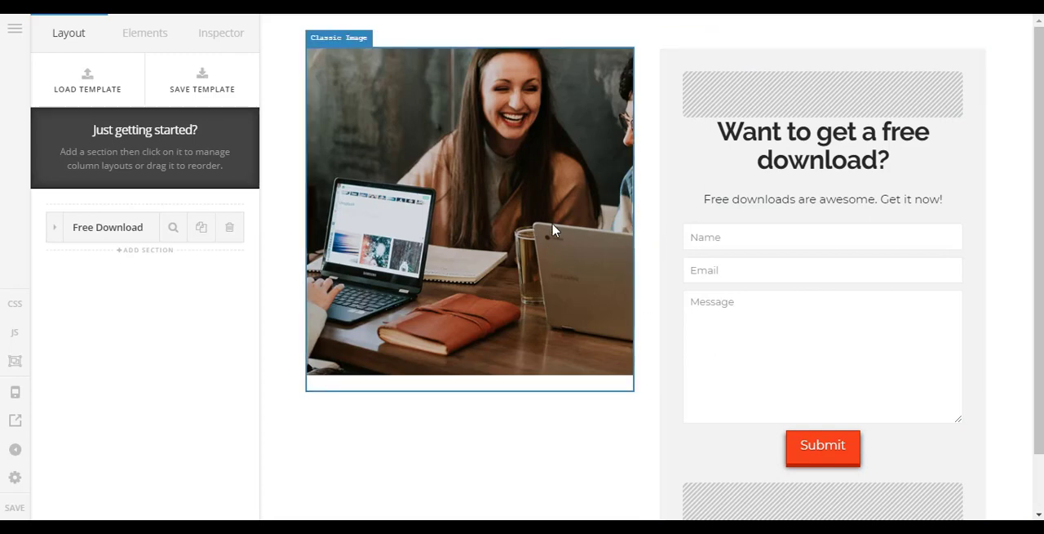
{"action": "mouse_move", "coordinate": [365, 124]}
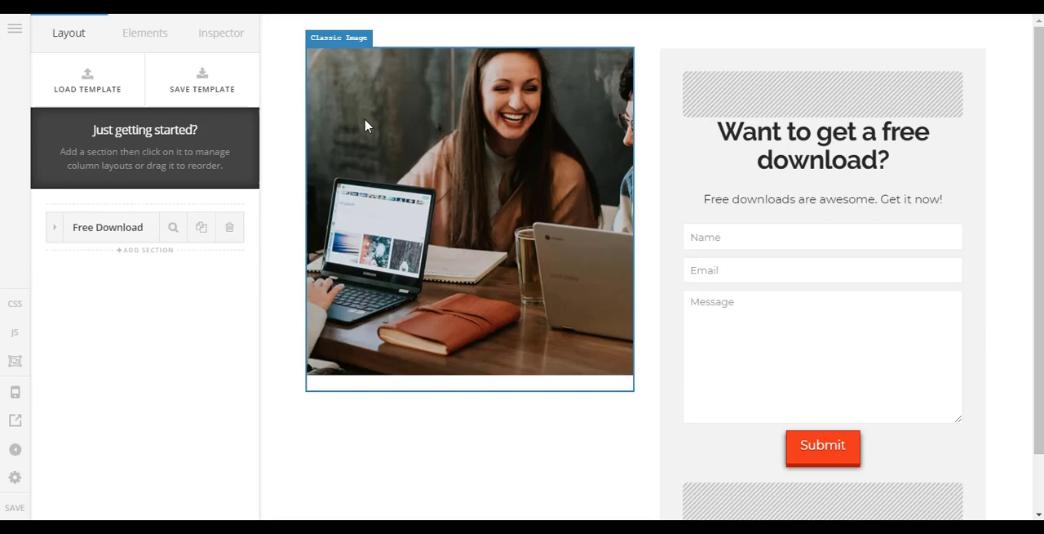
{"action": "mouse_move", "coordinate": [561, 122]}
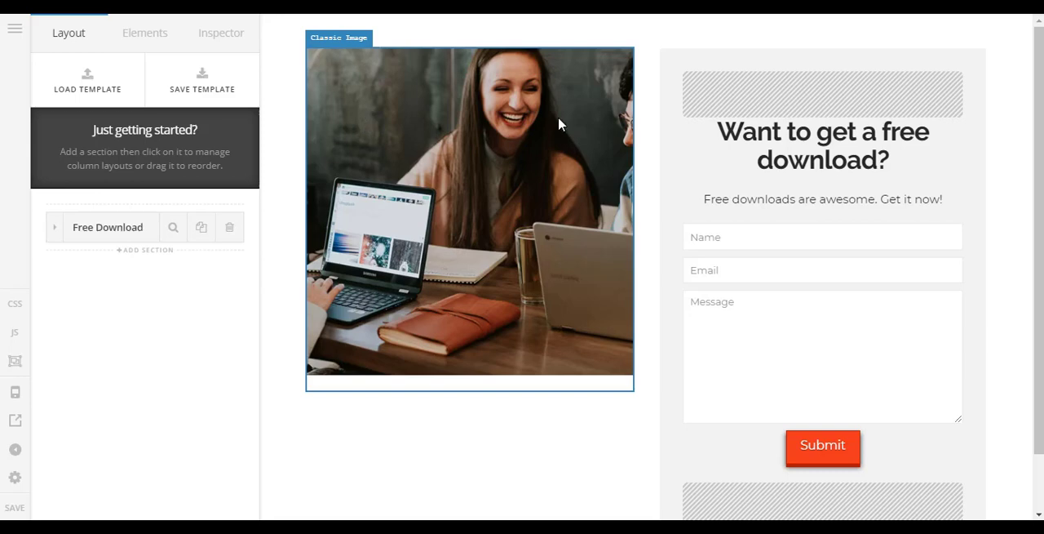
{"action": "mouse_move", "coordinate": [433, 134]}
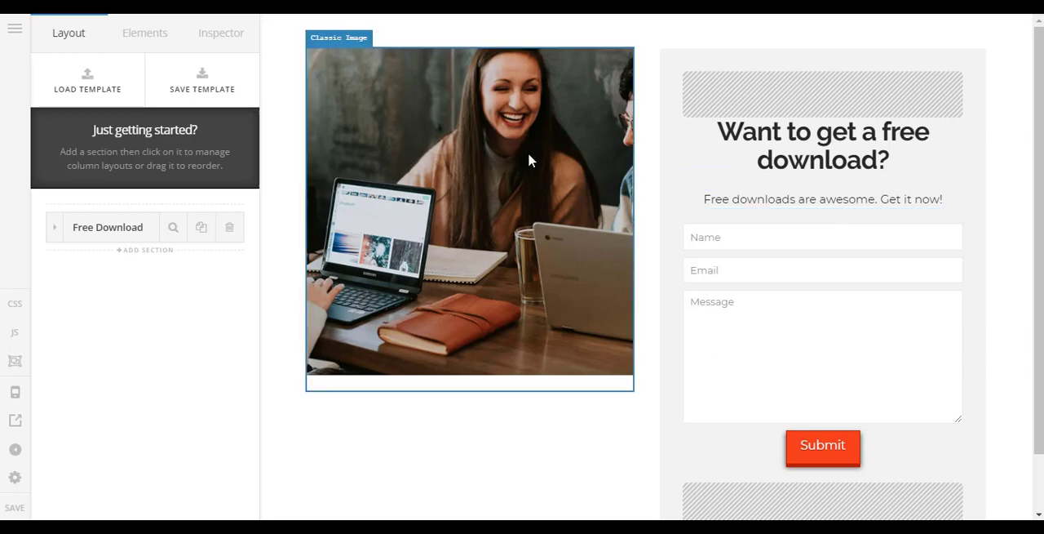
{"action": "mouse_move", "coordinate": [535, 200]}
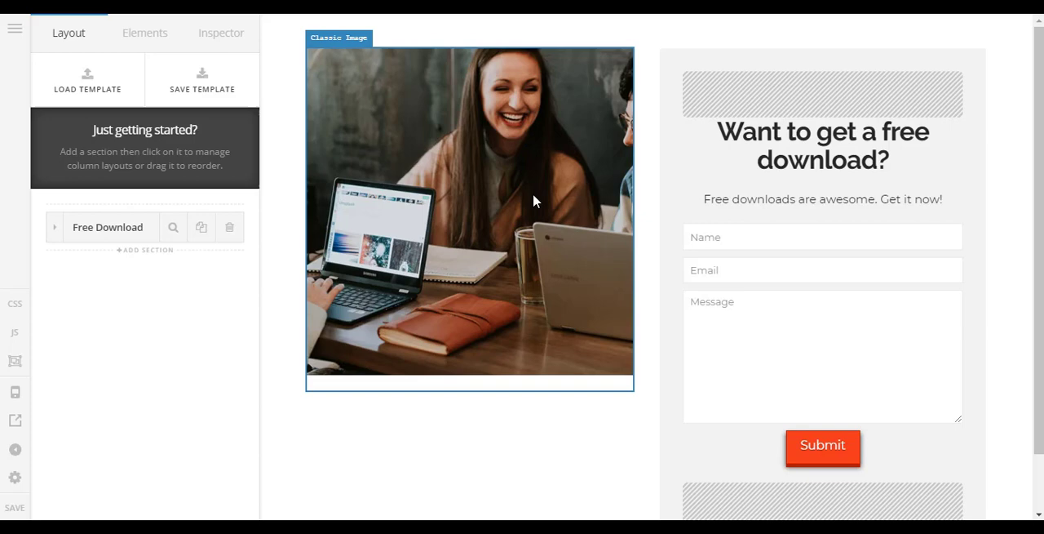
{"action": "mouse_move", "coordinate": [465, 169]}
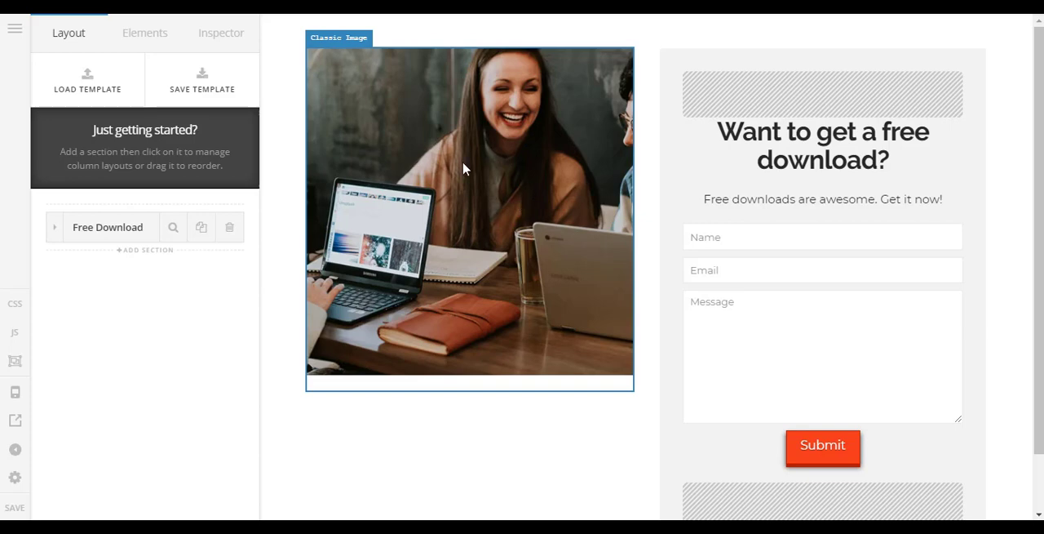
{"action": "mouse_move", "coordinate": [698, 167]}
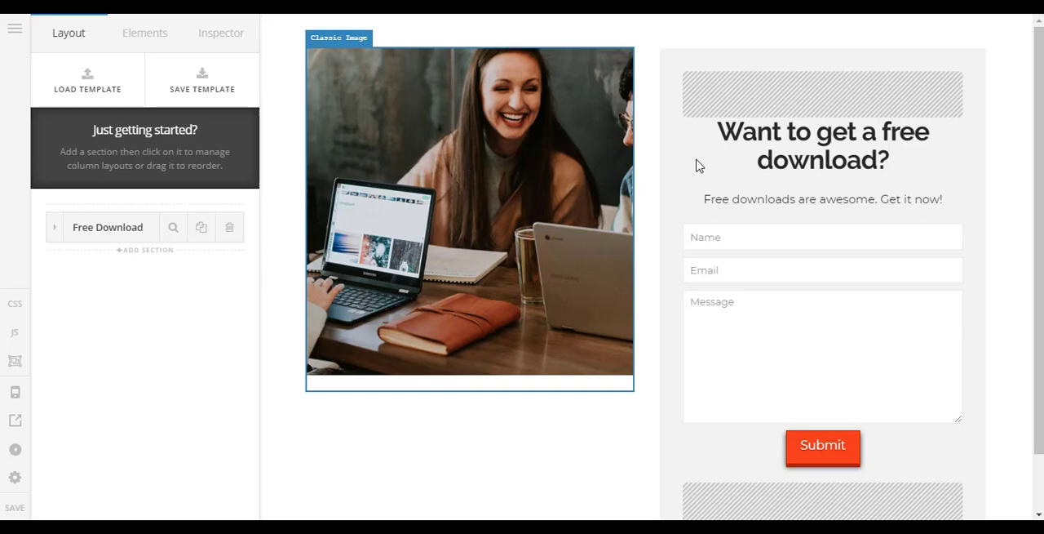
{"action": "left_click", "coordinate": [822, 199]}
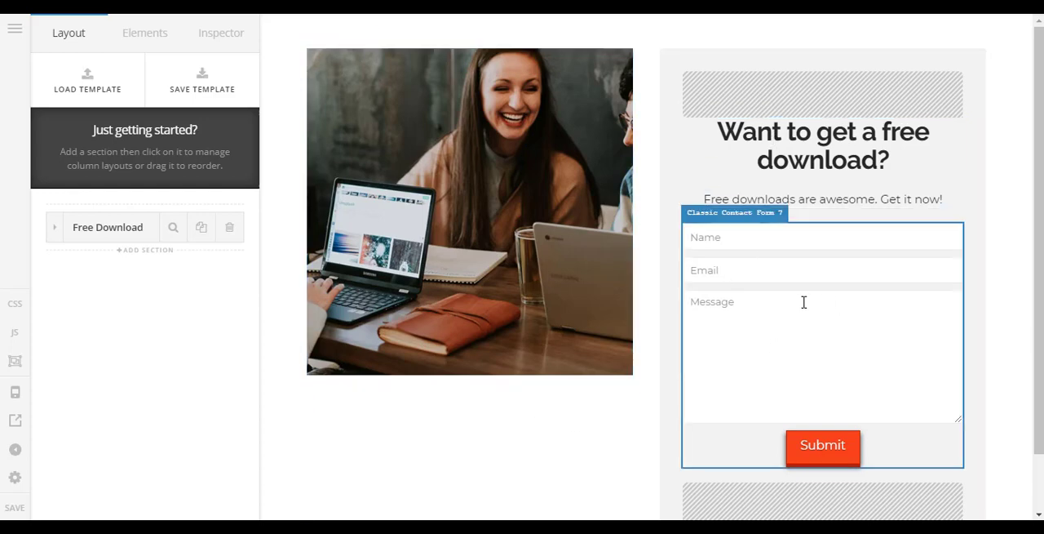
Set the element's Select Contact Form to Grab A FREE Download
{"action": "left_click", "coordinate": [822, 356]}
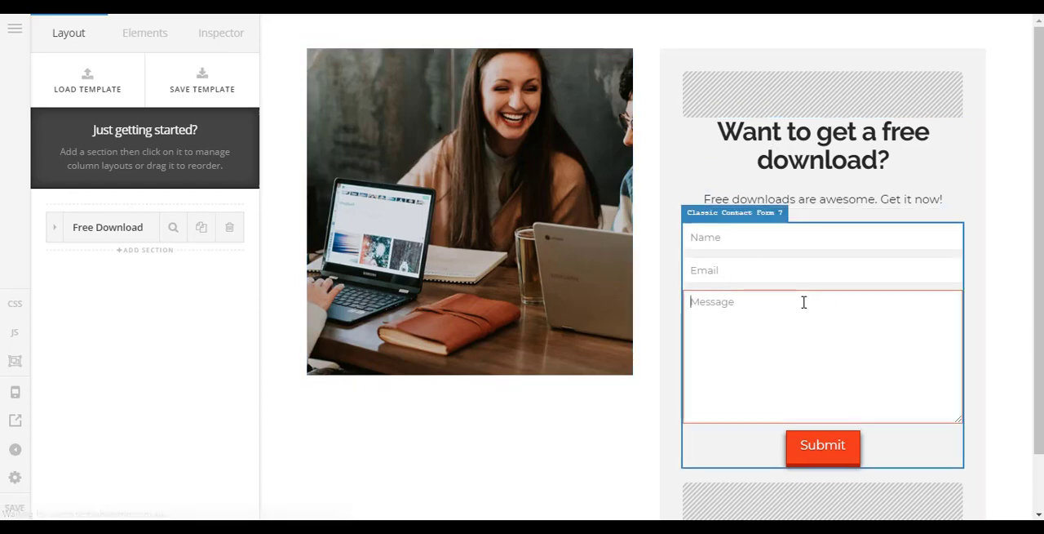
{"action": "left_click", "coordinate": [143, 359]}
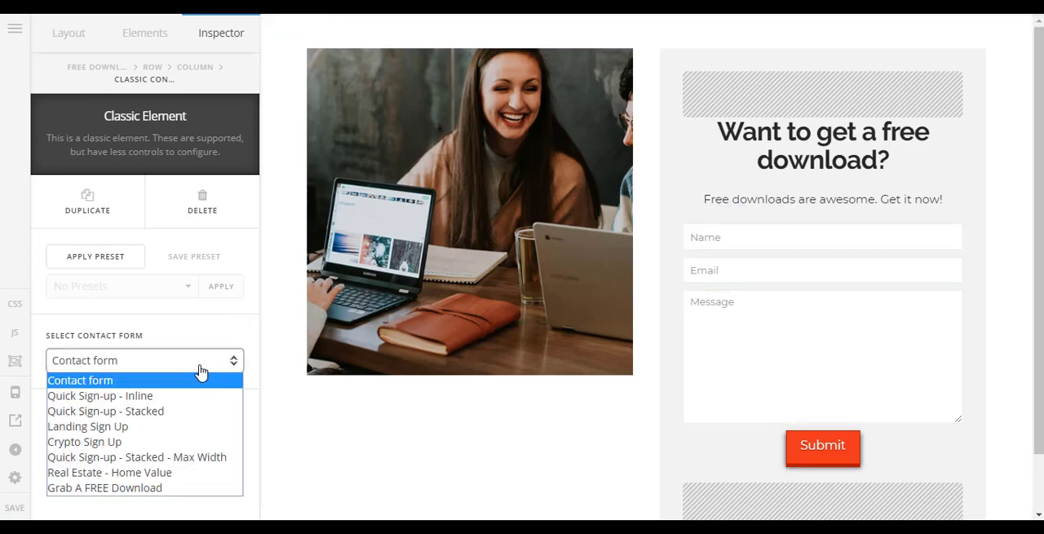
{"action": "left_click", "coordinate": [105, 486]}
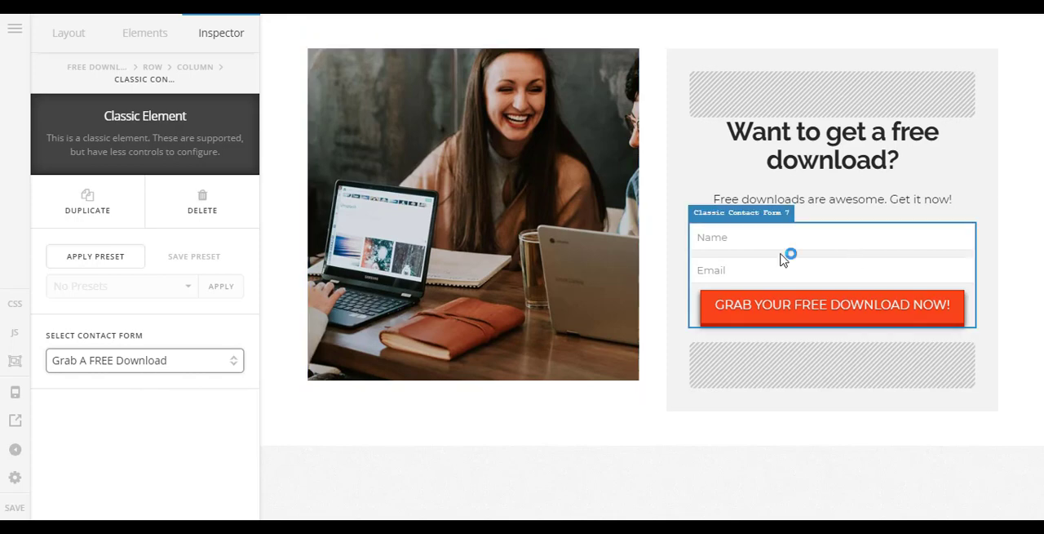
{"action": "mouse_move", "coordinate": [770, 259]}
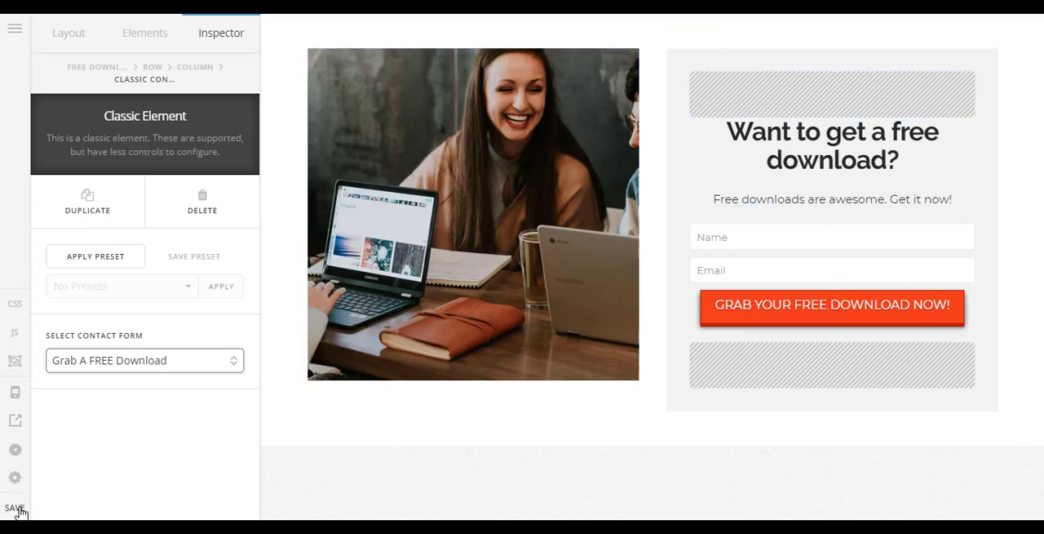
Save the landing page changes in Cornerstone
{"action": "left_click", "coordinate": [13, 508]}
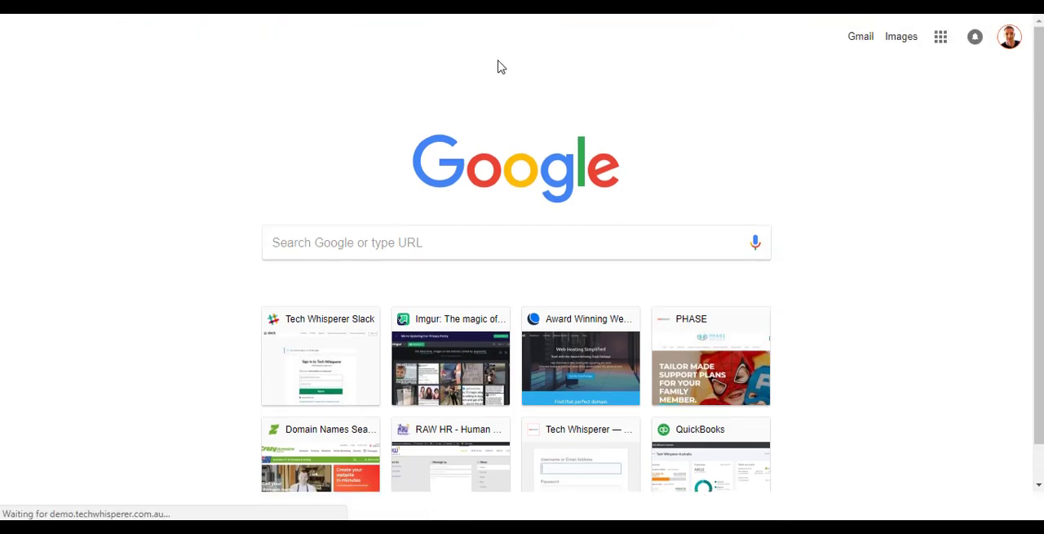
{"action": "mouse_move", "coordinate": [141, 114]}
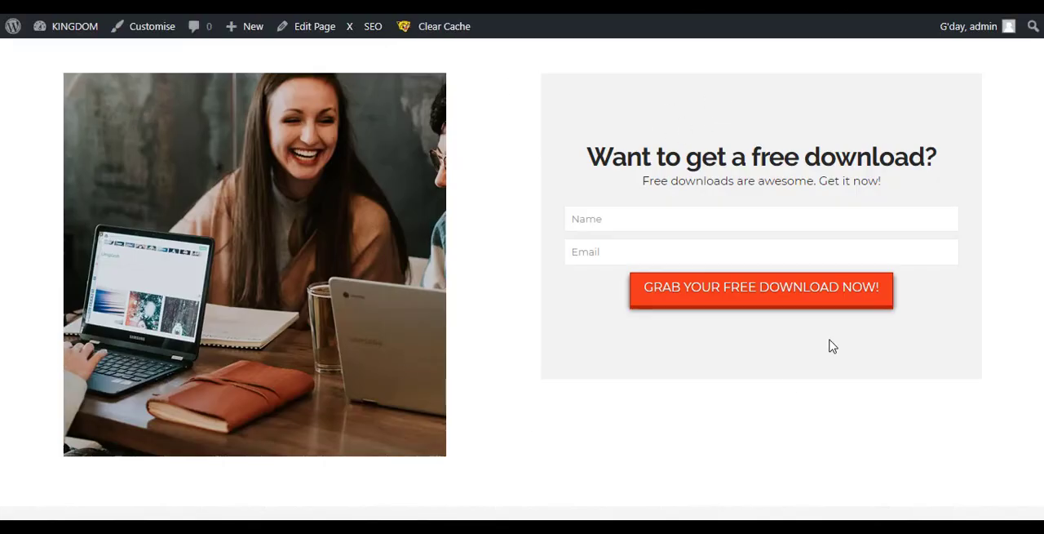
{"action": "mouse_move", "coordinate": [637, 408]}
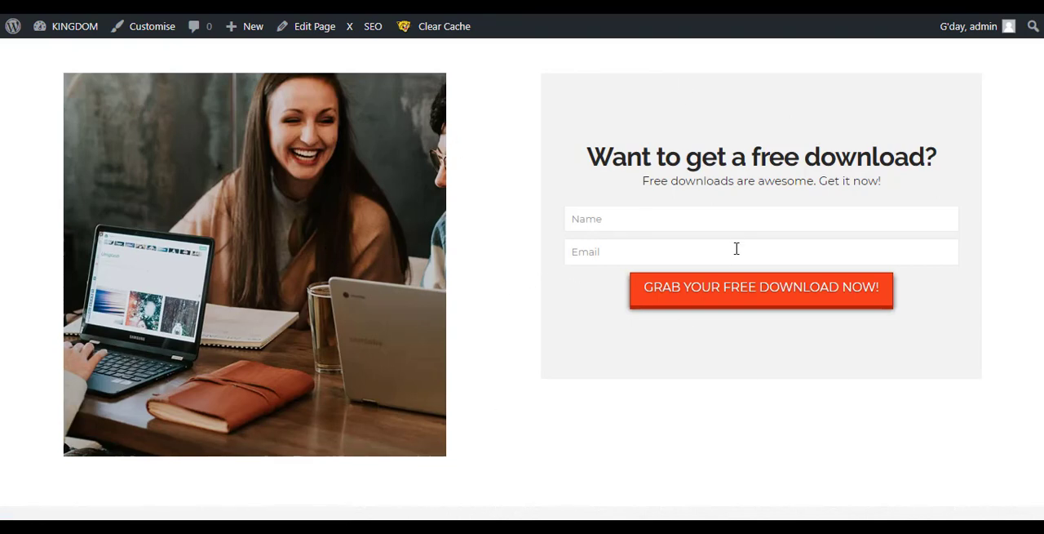
{"action": "type", "text": "jon"}
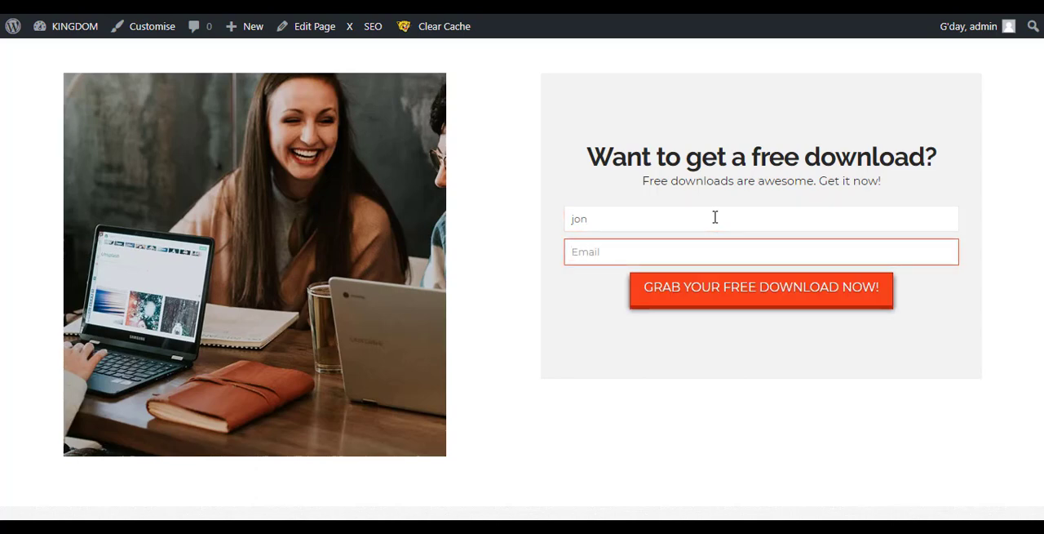
{"action": "type", "text": "test@"}
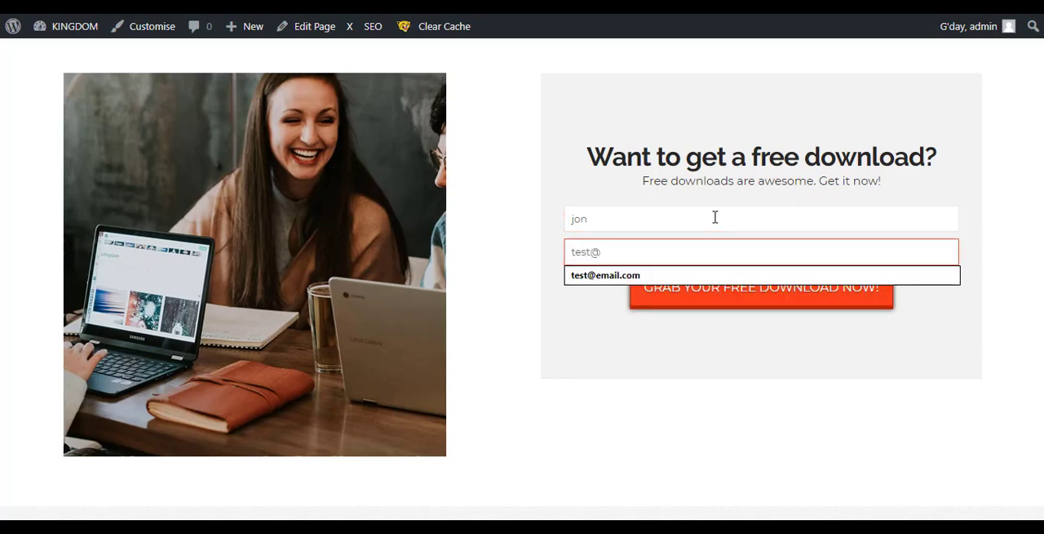
{"action": "left_click", "coordinate": [605, 274]}
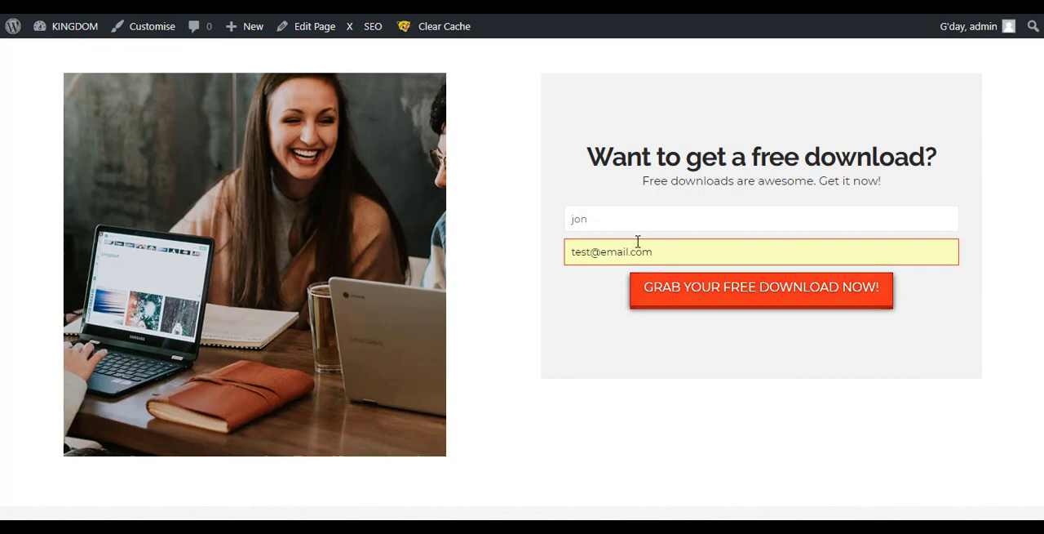
{"action": "mouse_move", "coordinate": [727, 300]}
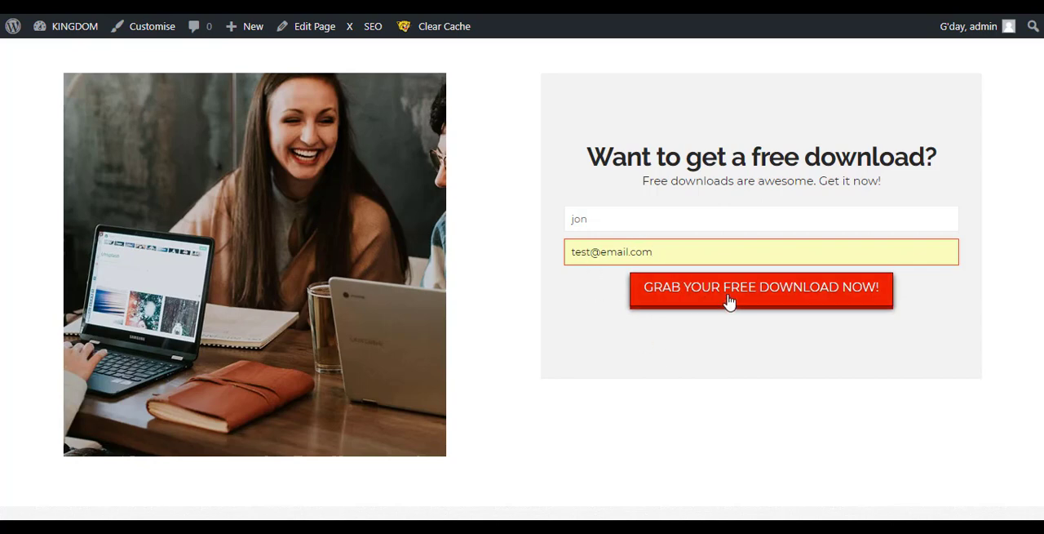
{"action": "left_click", "coordinate": [760, 291]}
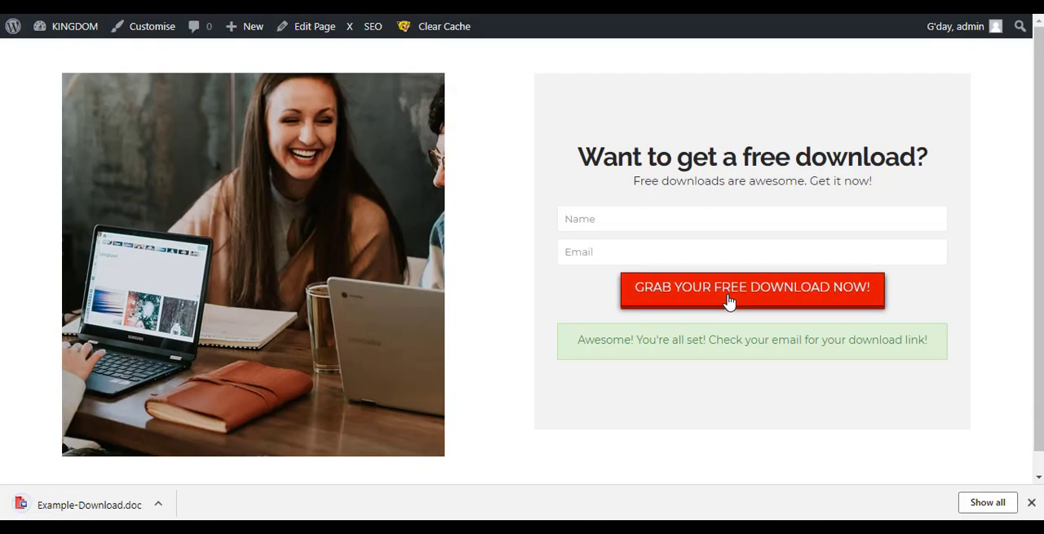
{"action": "mouse_move", "coordinate": [88, 506]}
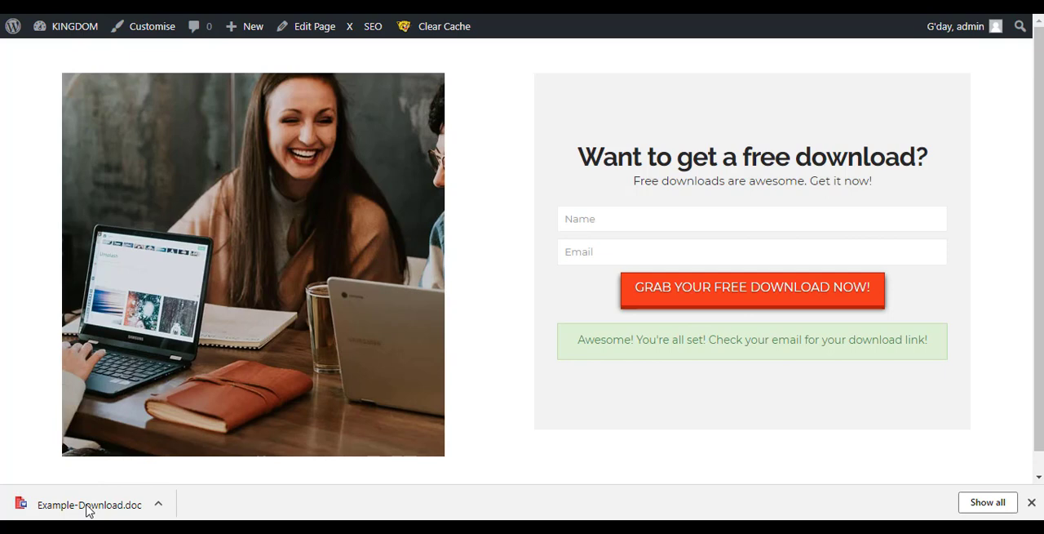
{"action": "mouse_move", "coordinate": [90, 505]}
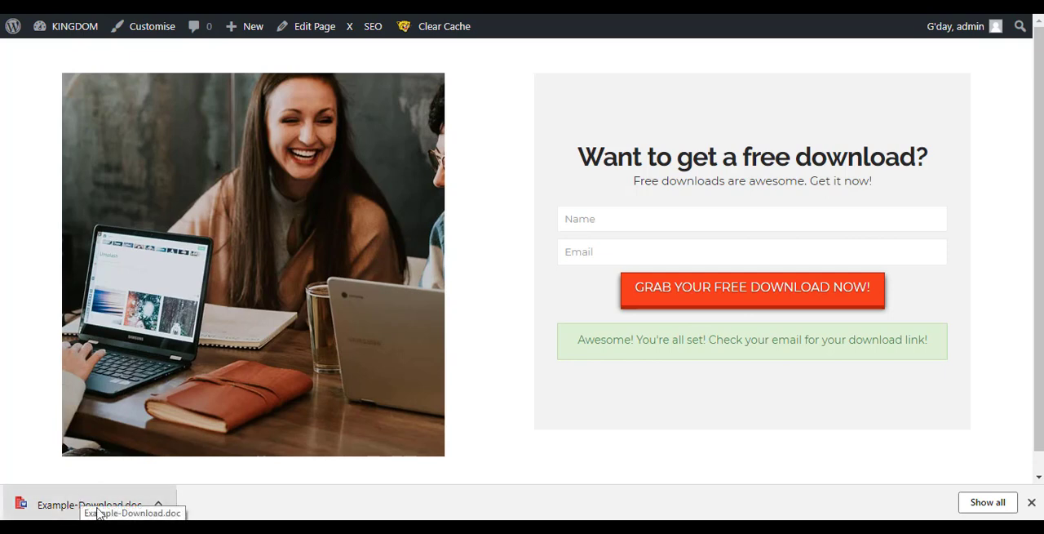
{"action": "mouse_move", "coordinate": [636, 218]}
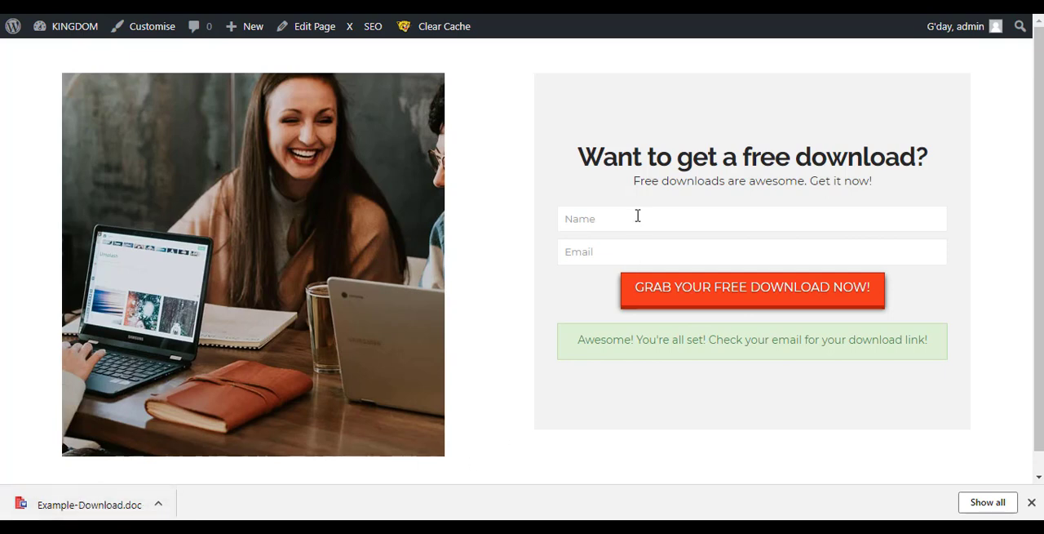
Enter Jon again in the emptied Name field after the download
{"action": "type", "text": "Jon"}
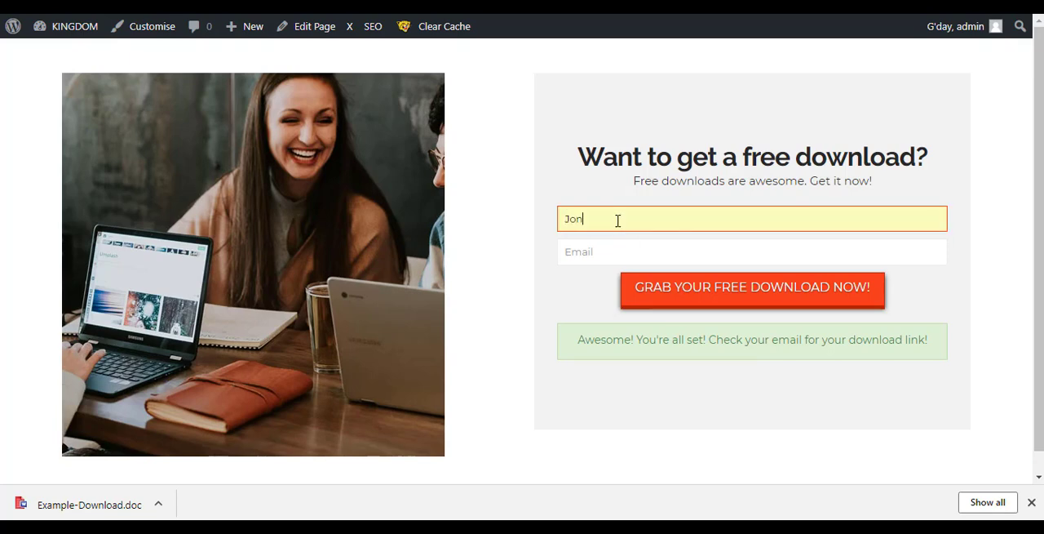
{"action": "mouse_move", "coordinate": [463, 170]}
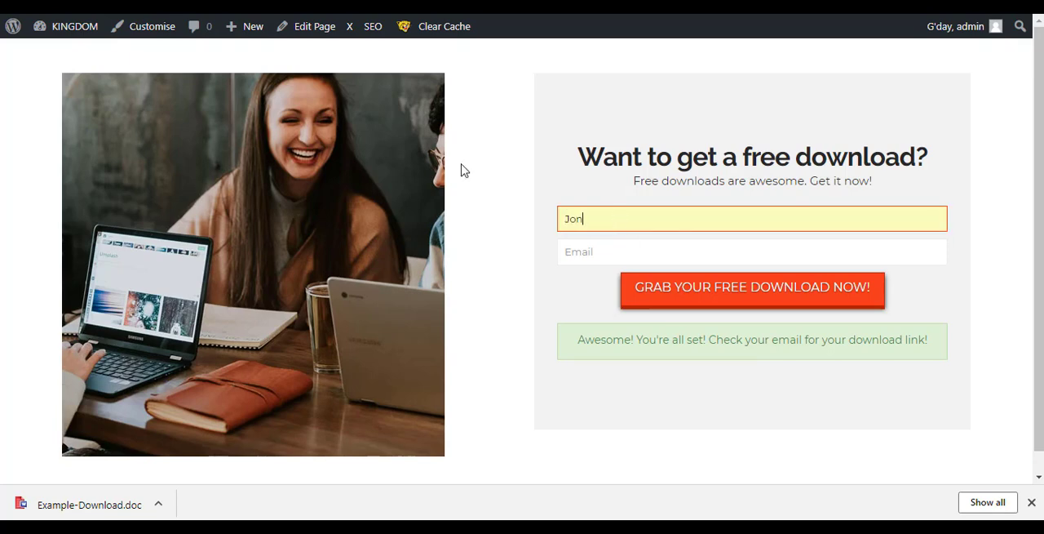
{"action": "mouse_move", "coordinate": [514, 238]}
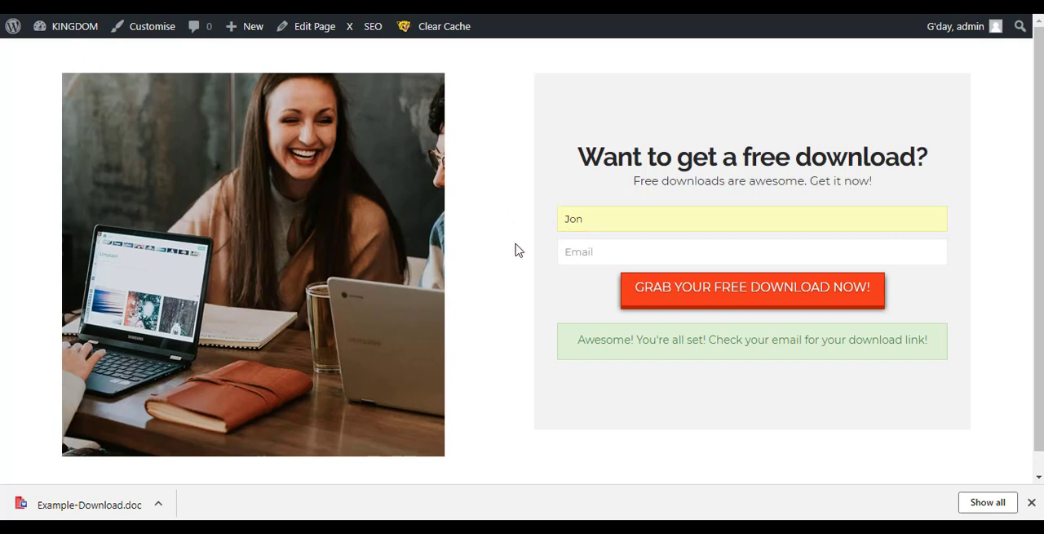
{"action": "mouse_move", "coordinate": [514, 242]}
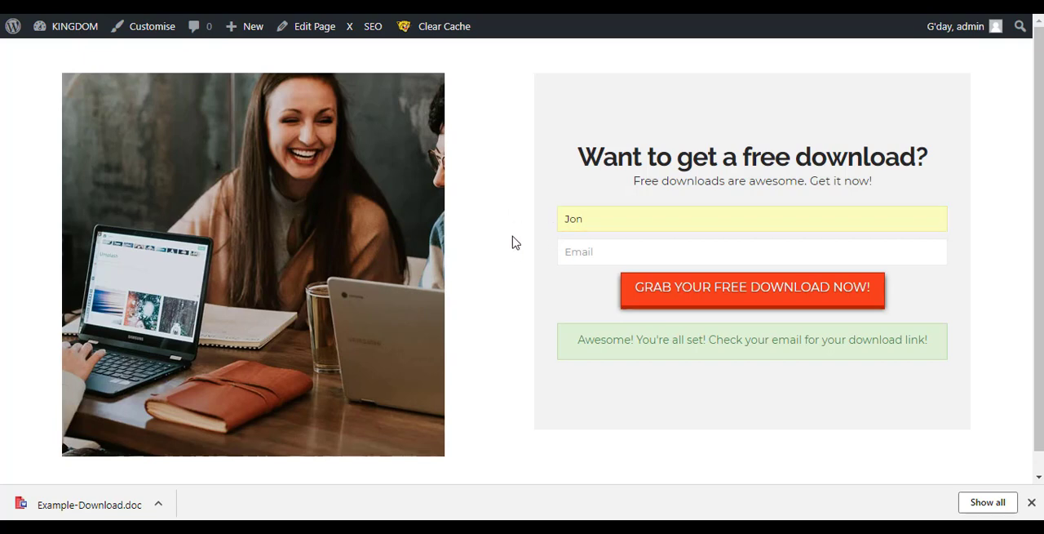